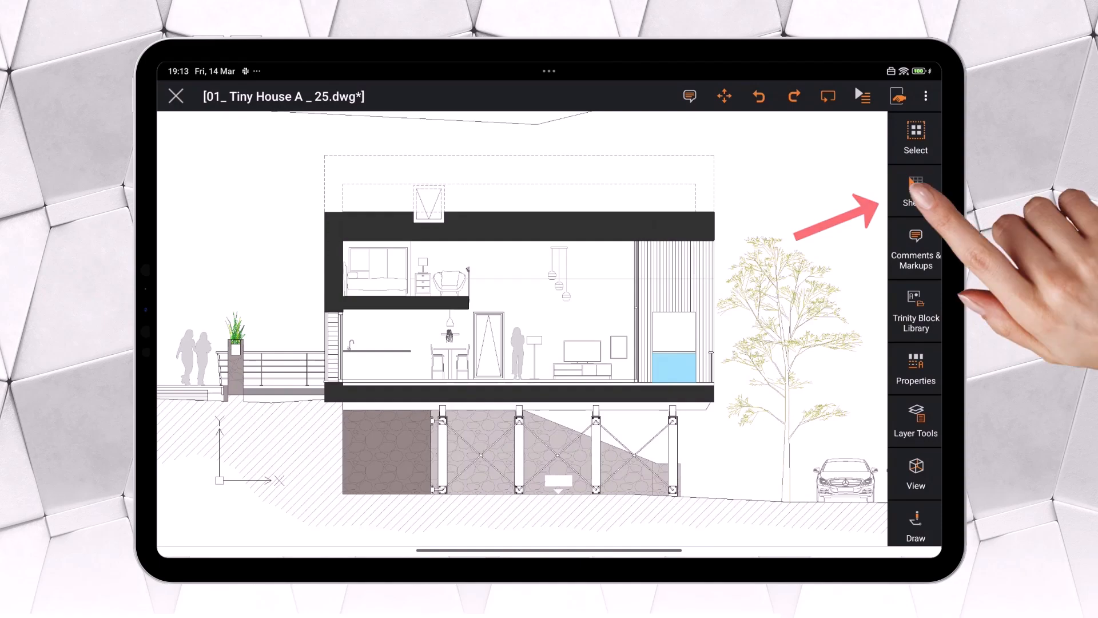
- Switch the Tiny House drawing from the section elevation to a floor plan sheet
left_click(915, 191)
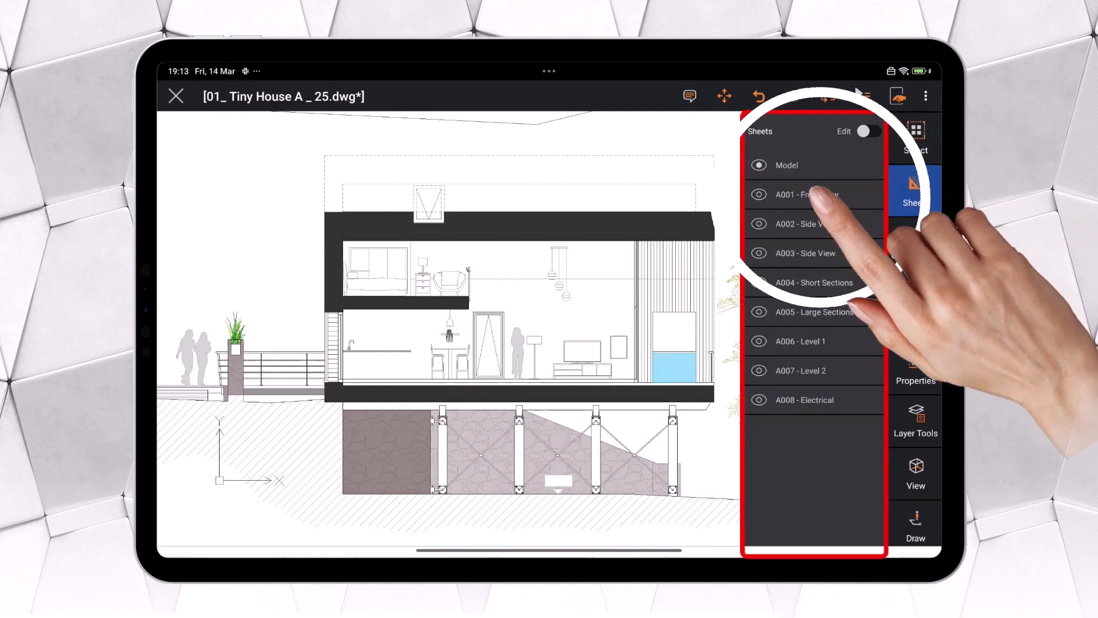
left_click(805, 195)
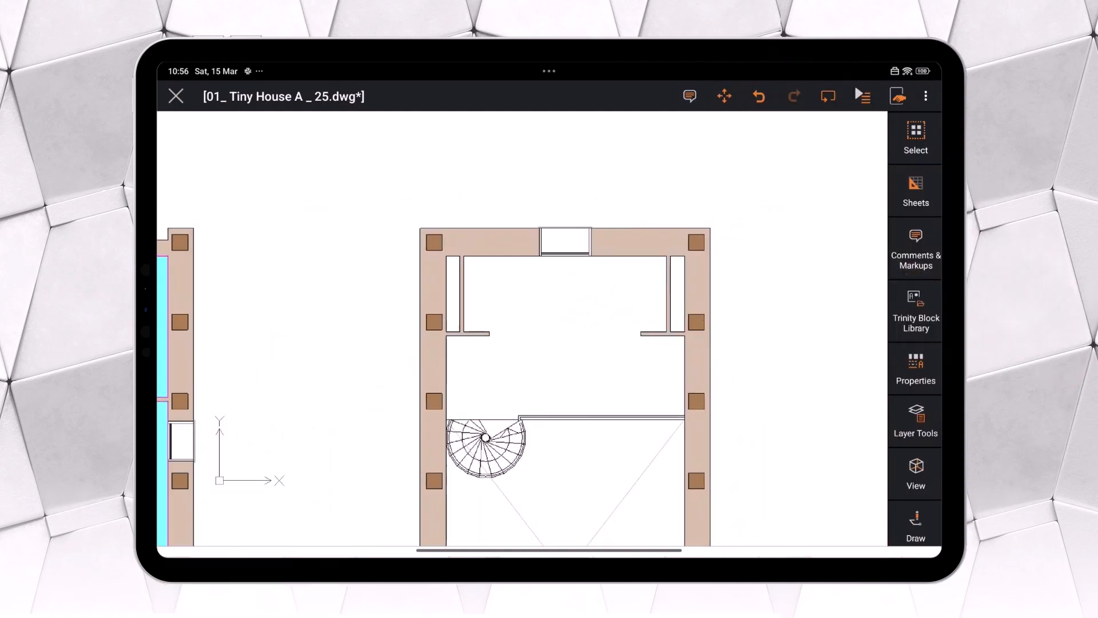
- Add a Bedroom area note (22.252 m²) in the upstairs room by internal point, in m and m²
left_click(915, 248)
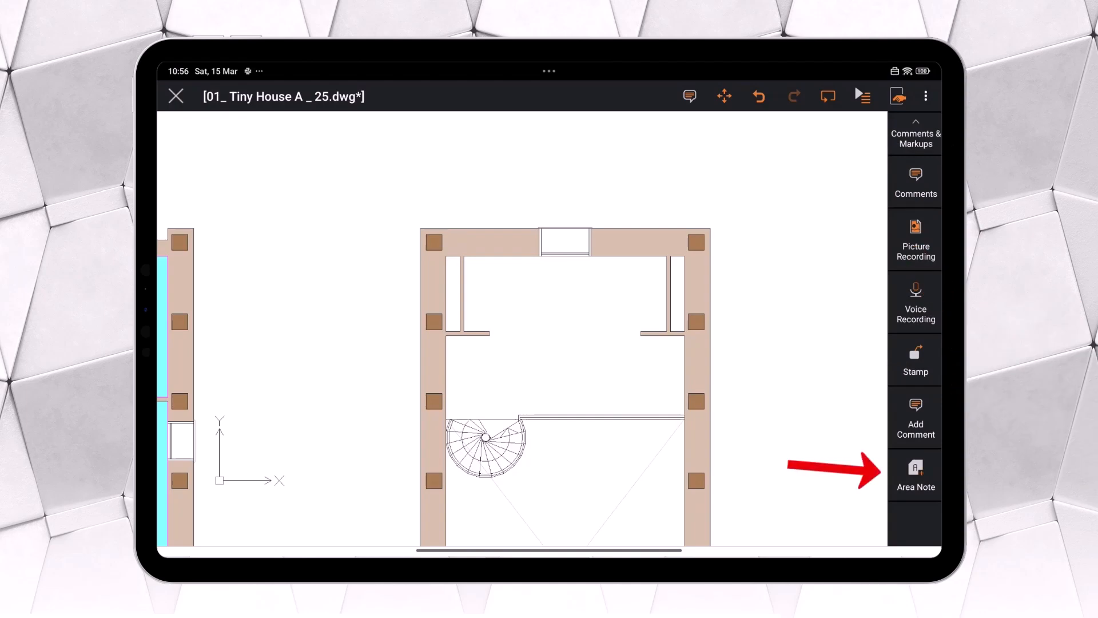
left_click(916, 476)
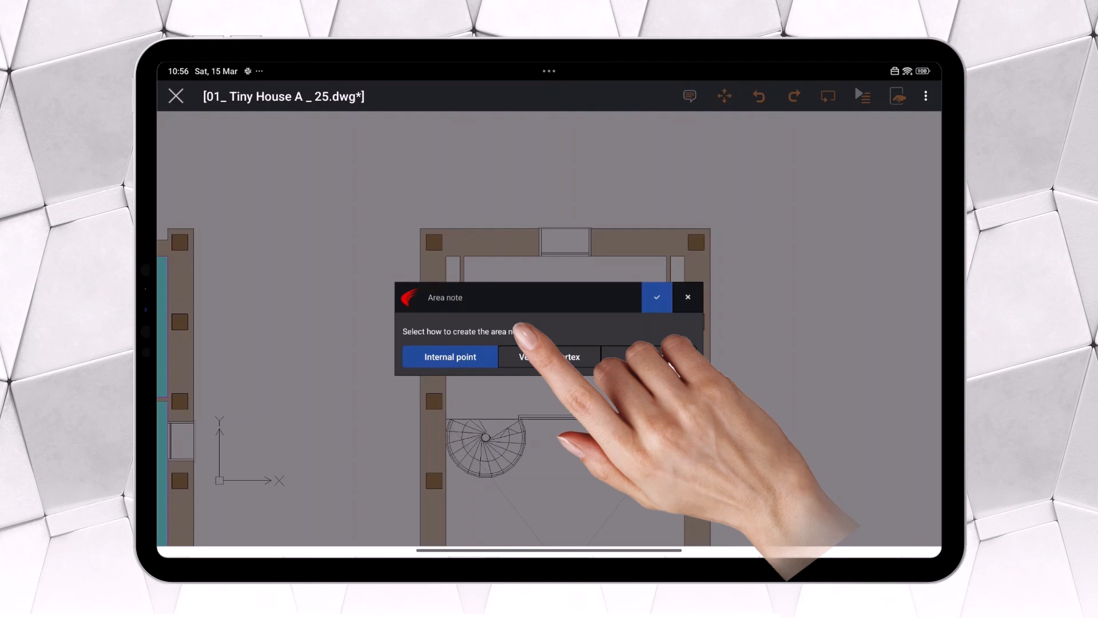
left_click(449, 357)
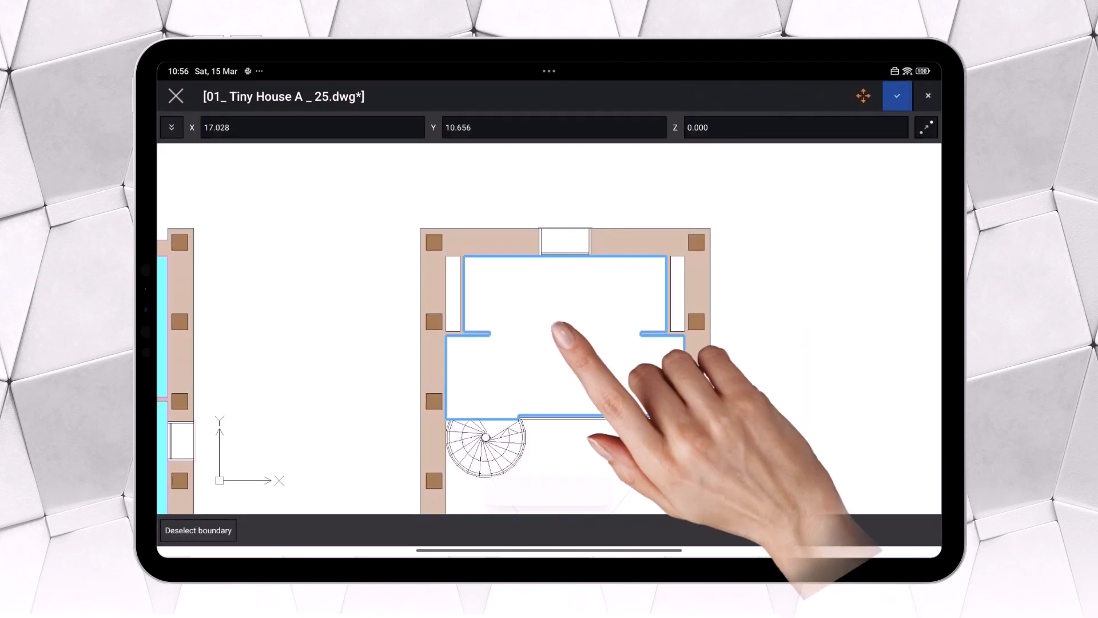
left_click(897, 96)
type("B")
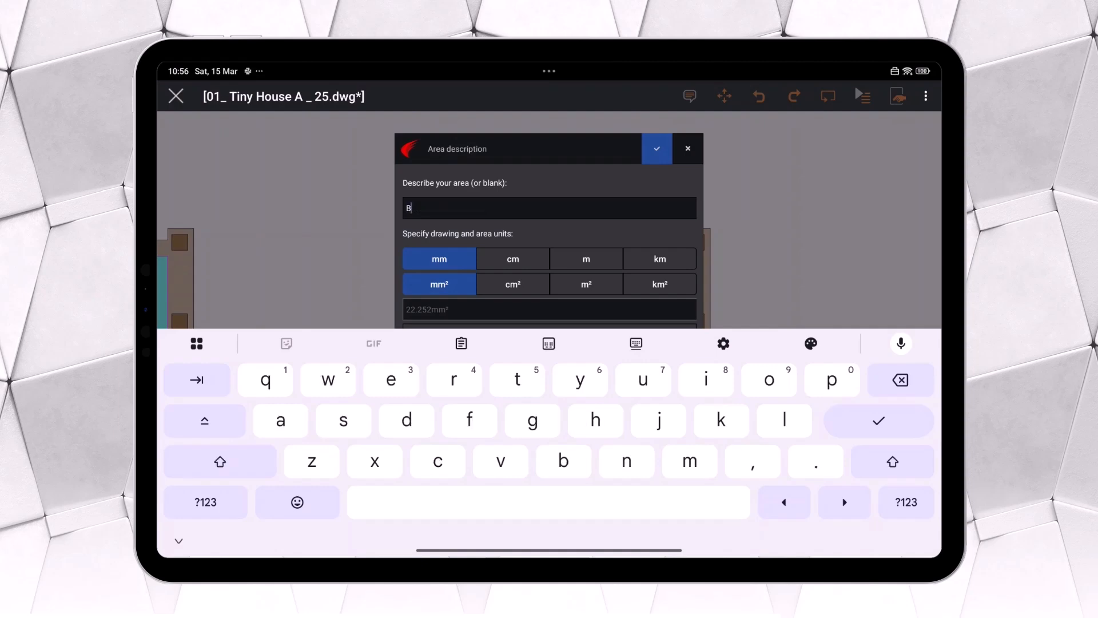
type("edroom")
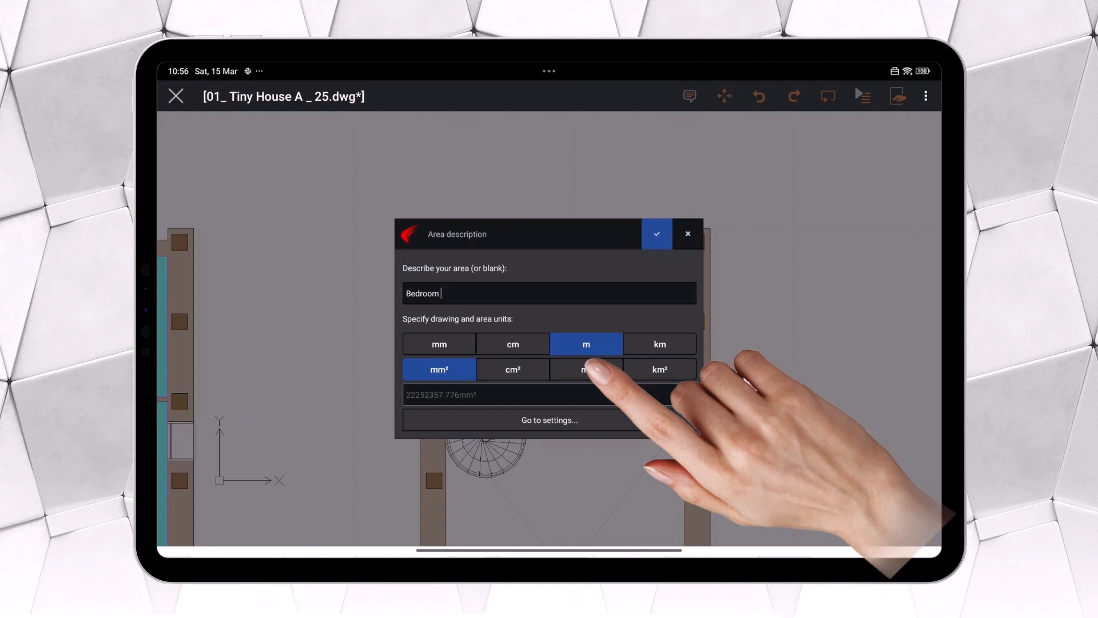
left_click(586, 370)
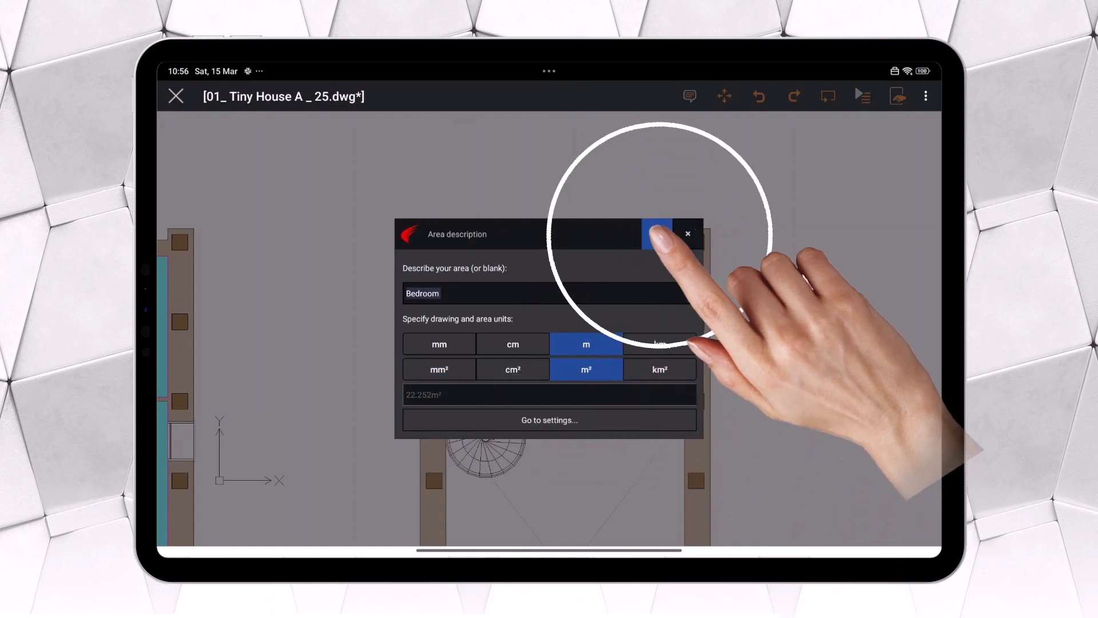
left_click(657, 233)
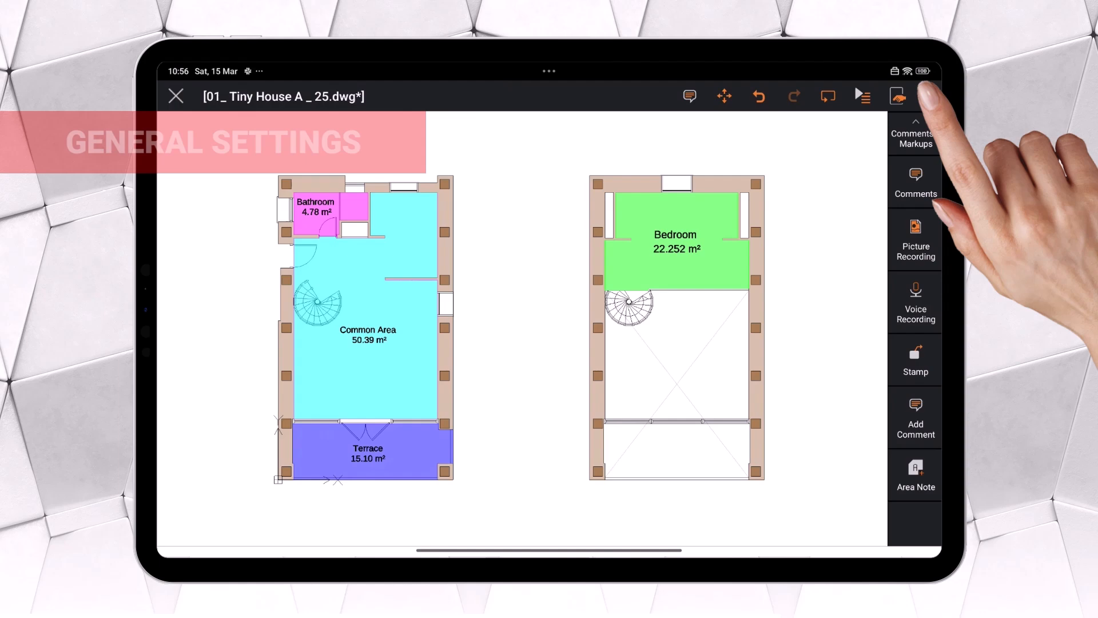
- Set the drawing background colour to black in General Settings and apply it
left_click(926, 96)
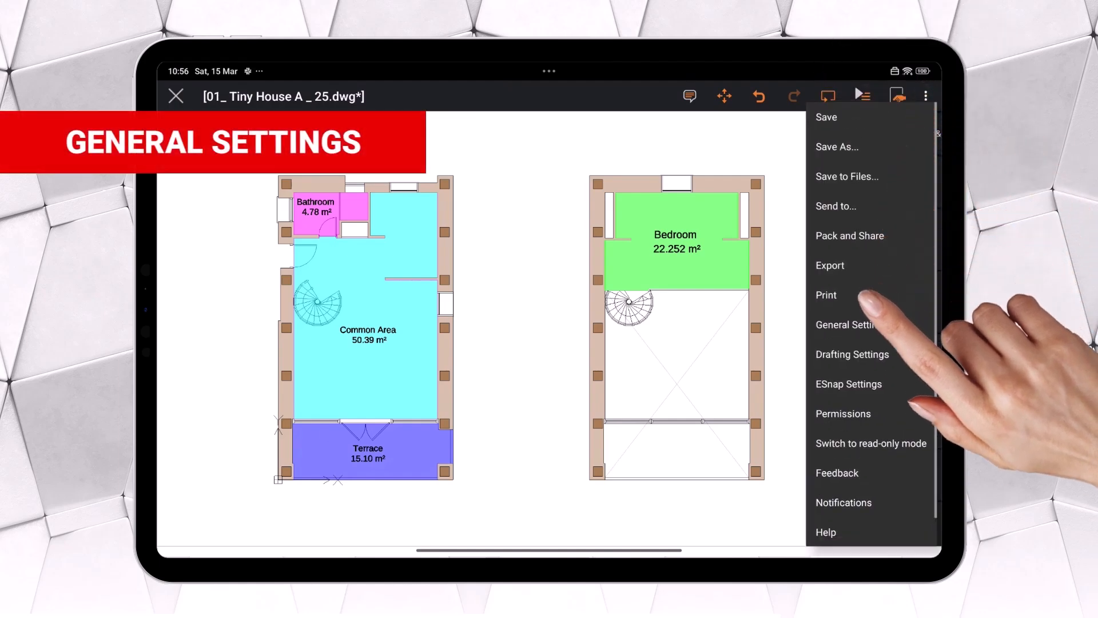
left_click(845, 323)
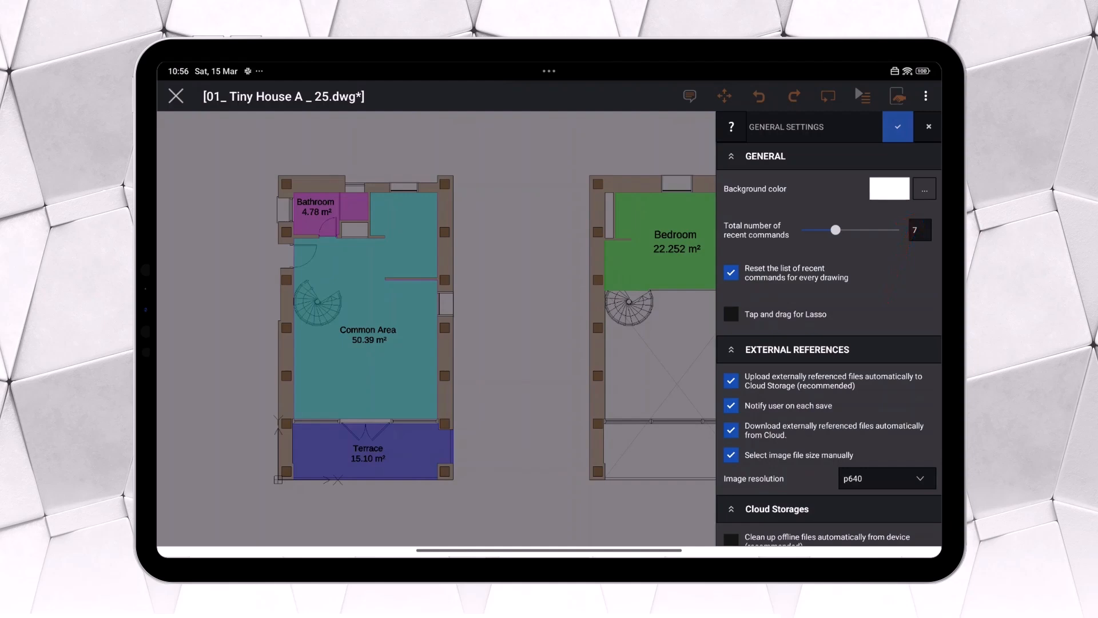
left_click(889, 187)
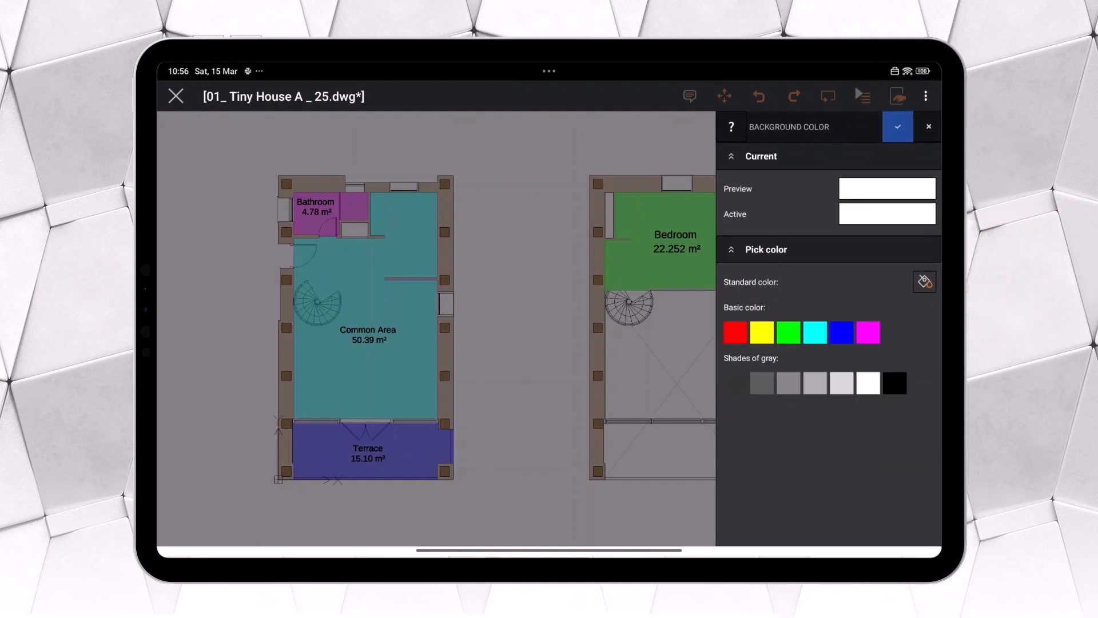
left_click(895, 383)
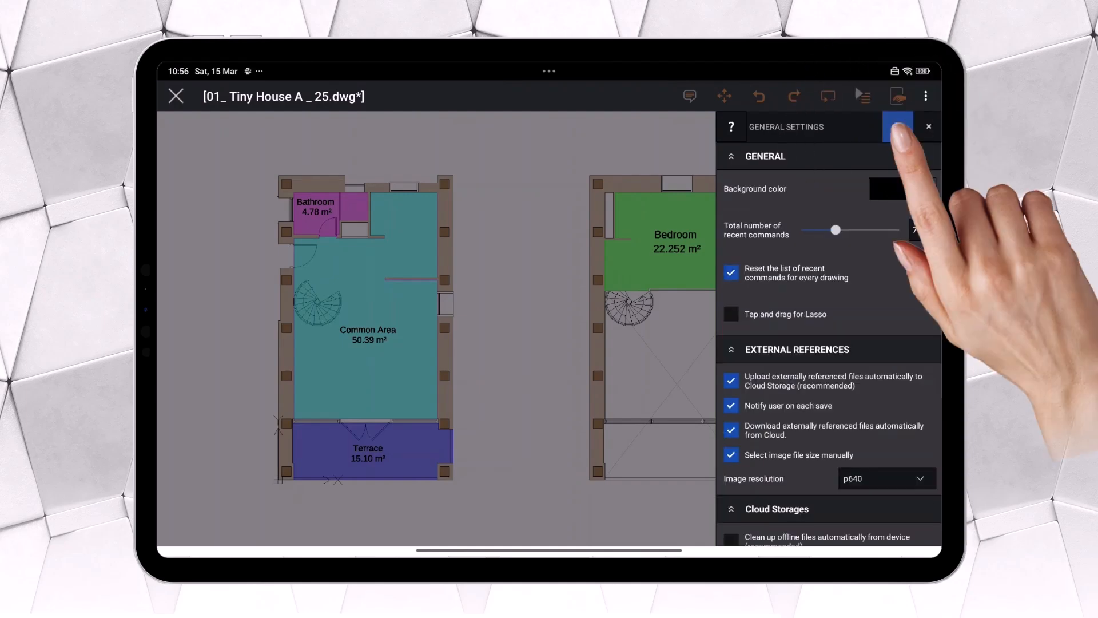
left_click(898, 96)
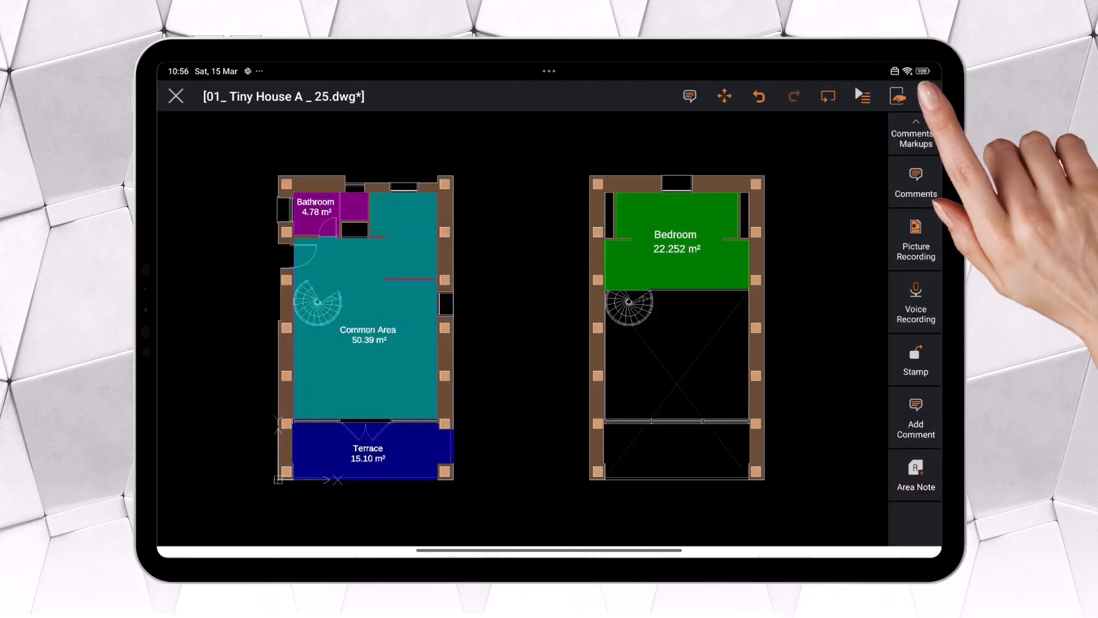
- Restore the white background and raise the recent-commands count to 15
left_click(925, 96)
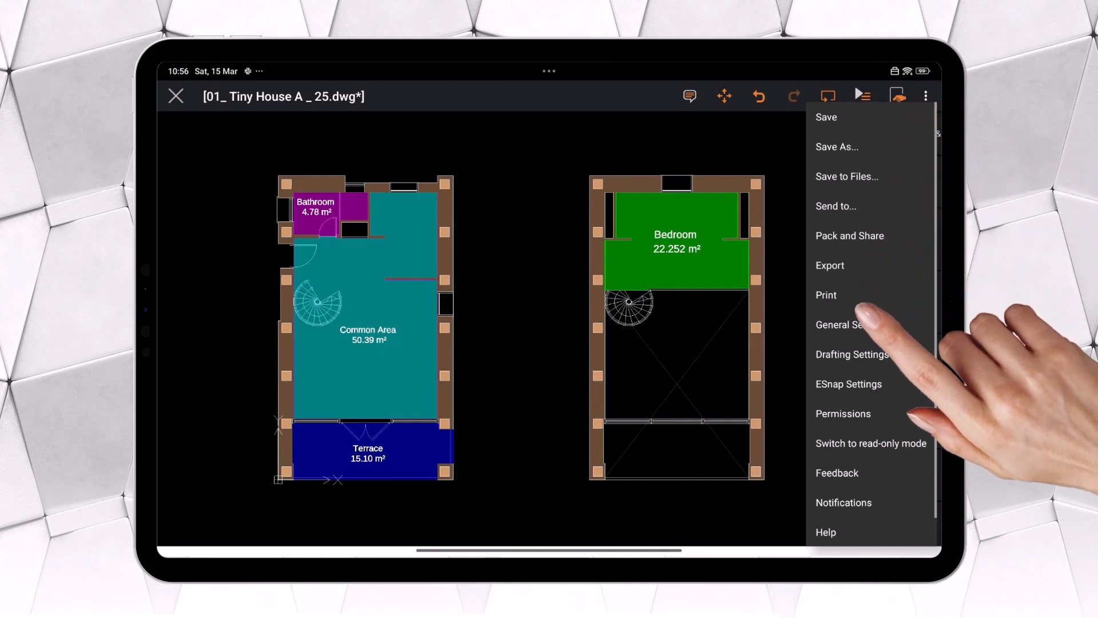
left_click(841, 324)
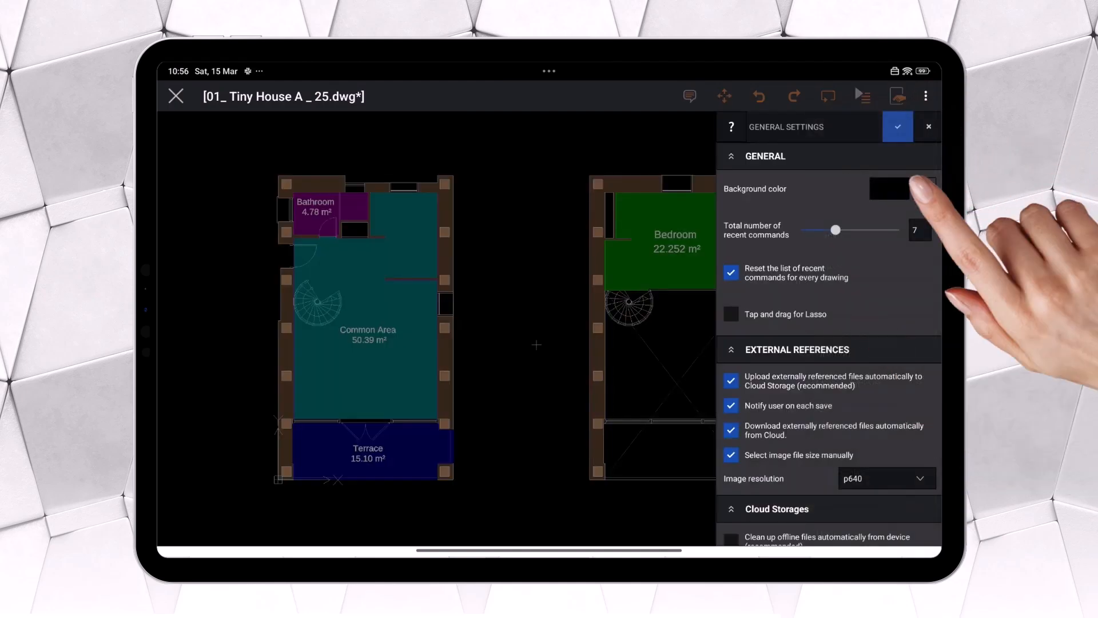
left_click(904, 188)
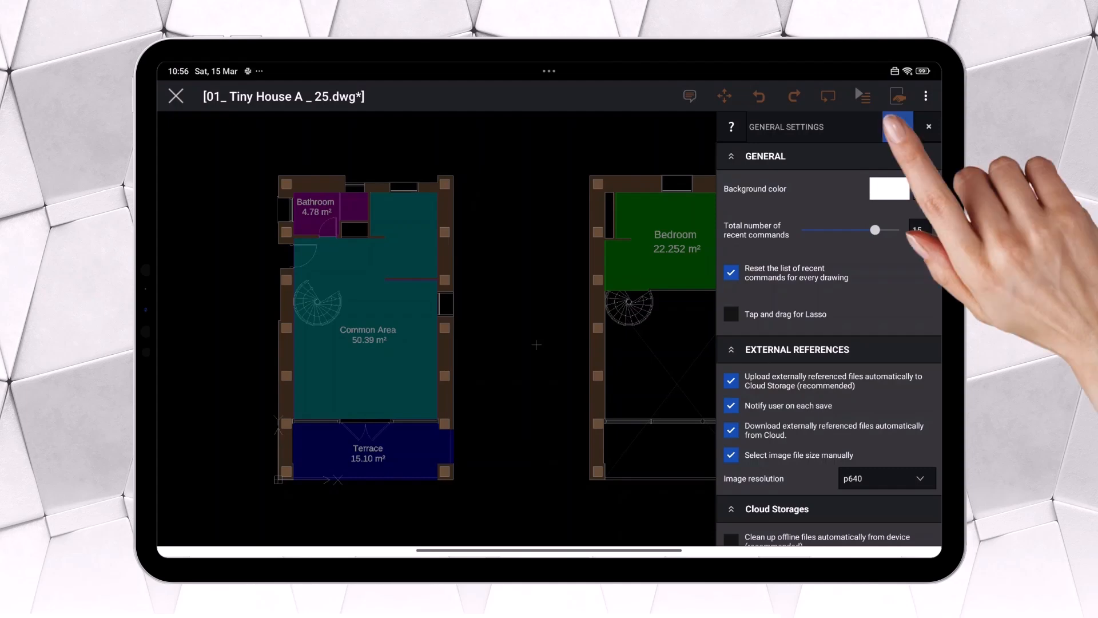
left_click(897, 96)
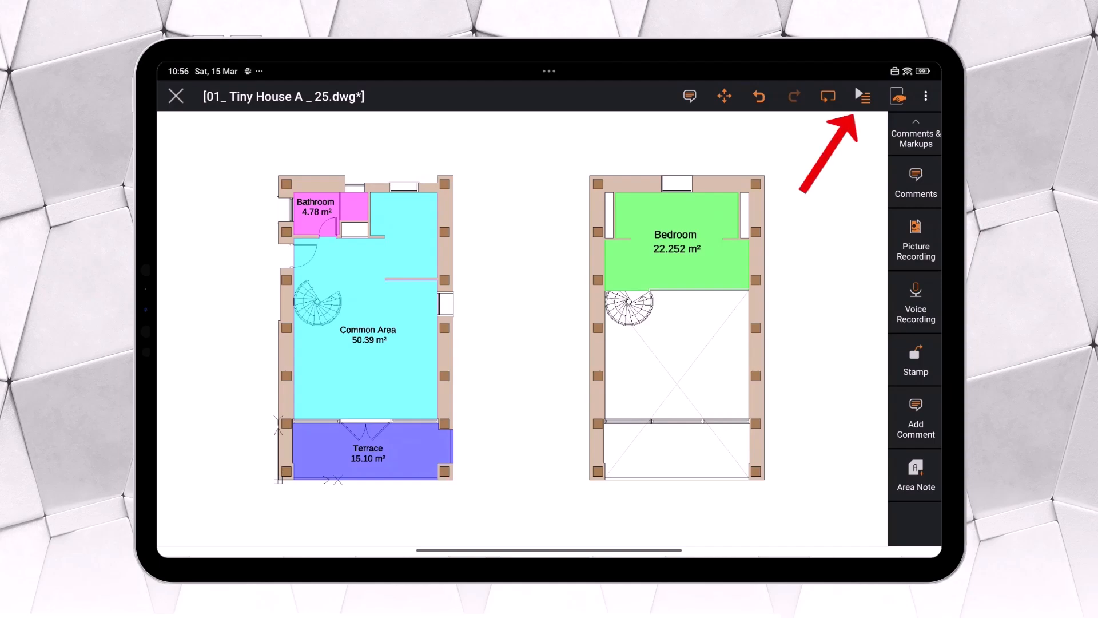
- Bring up the view tools for the floor plans
left_click(862, 96)
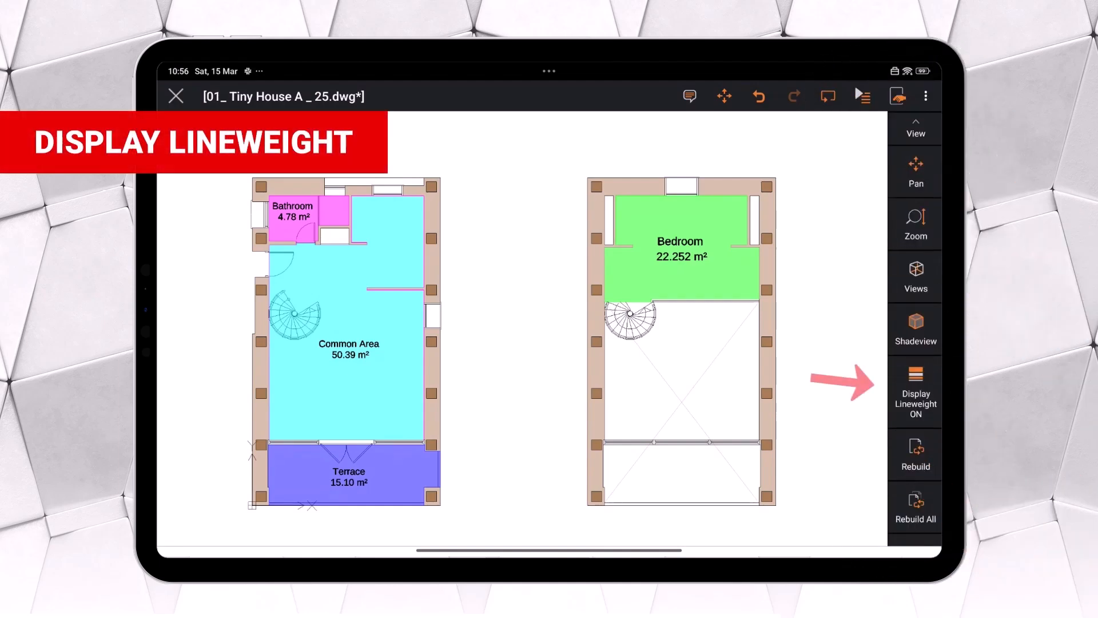
- Turn on Display Lineweight, then switch to the Mechanic piece_02 drawing
left_click(916, 393)
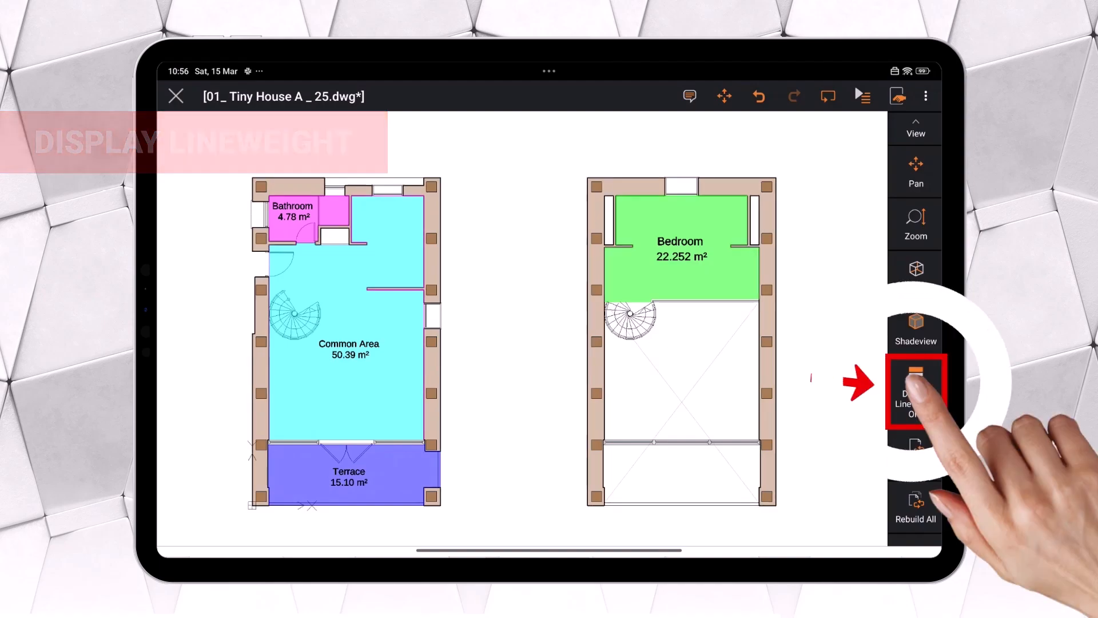
left_click(916, 392)
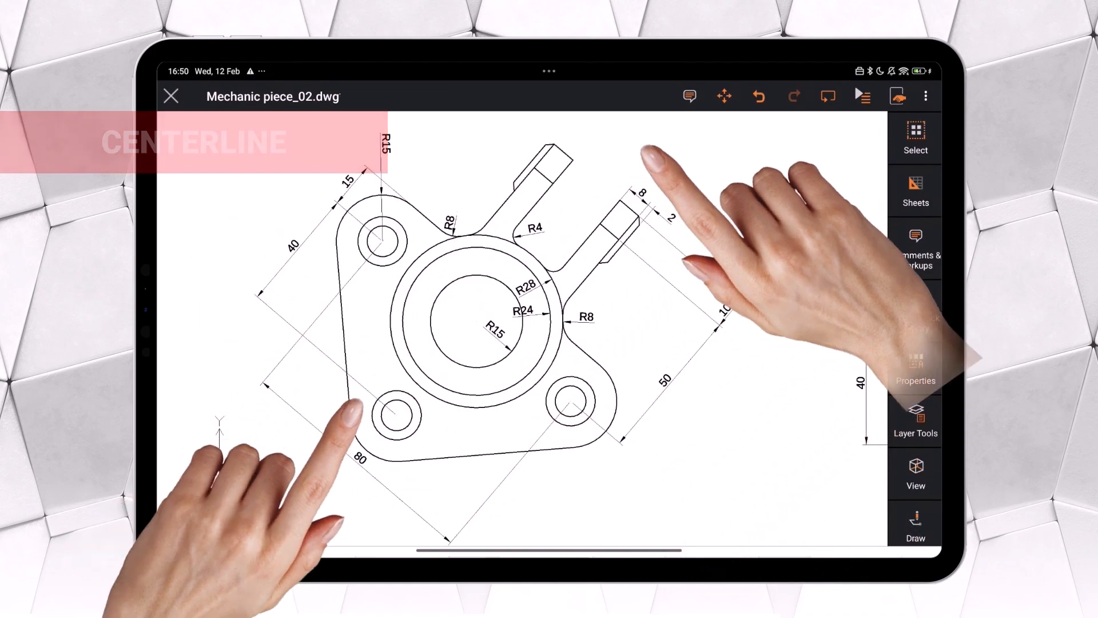
- Run CENTERLINE from the command search and add a diagonal centerline through the small hole across the part
left_click(863, 97)
type("c")
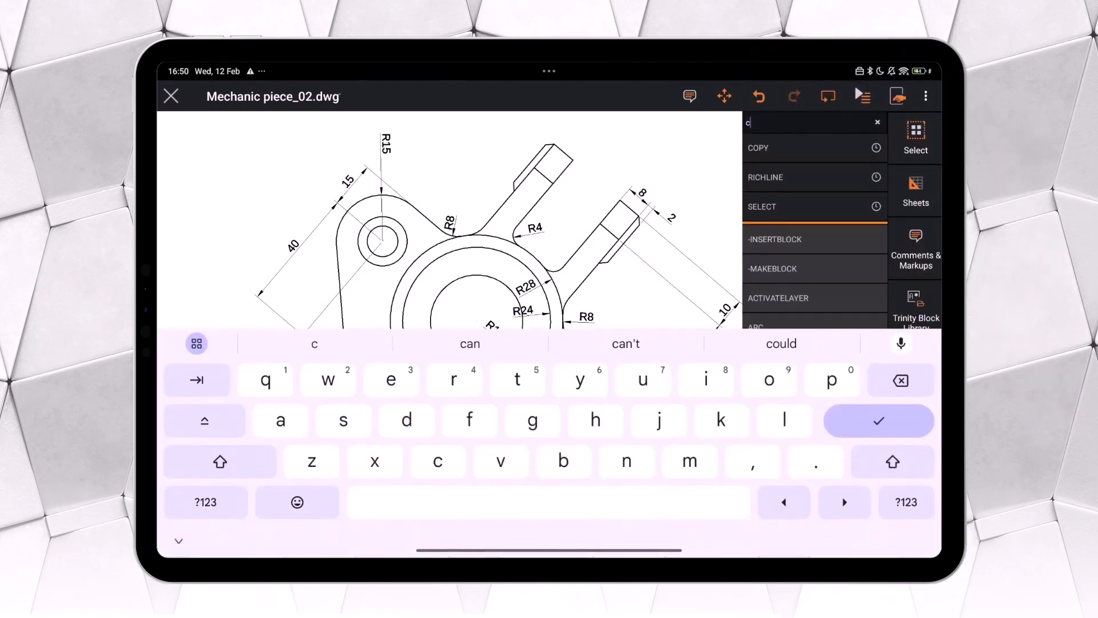
type("enterl")
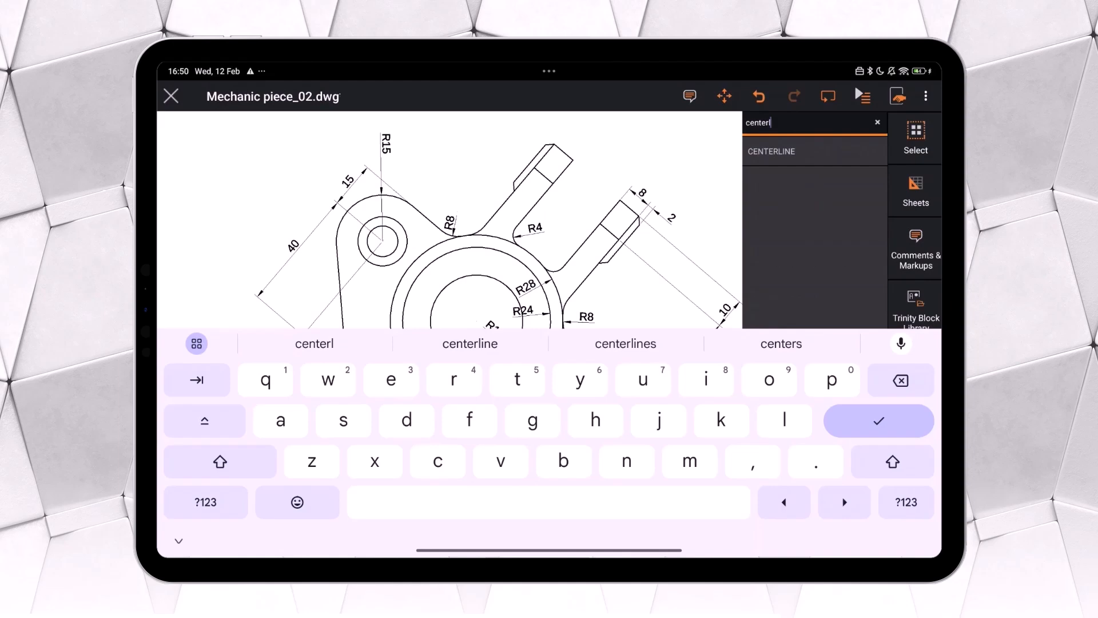
left_click(772, 151)
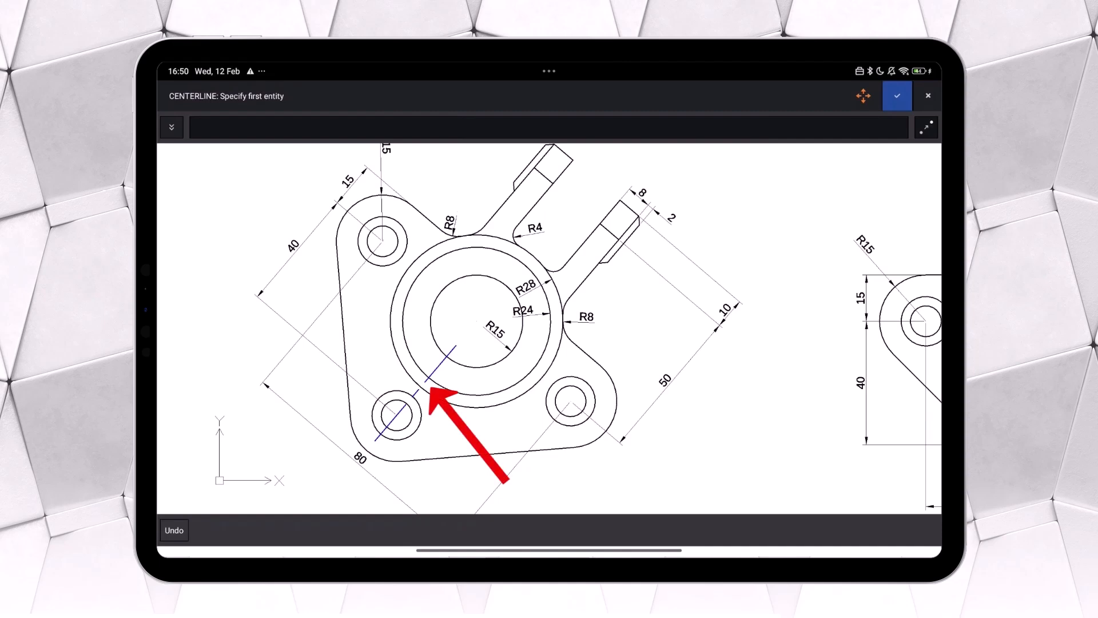
left_click(928, 96)
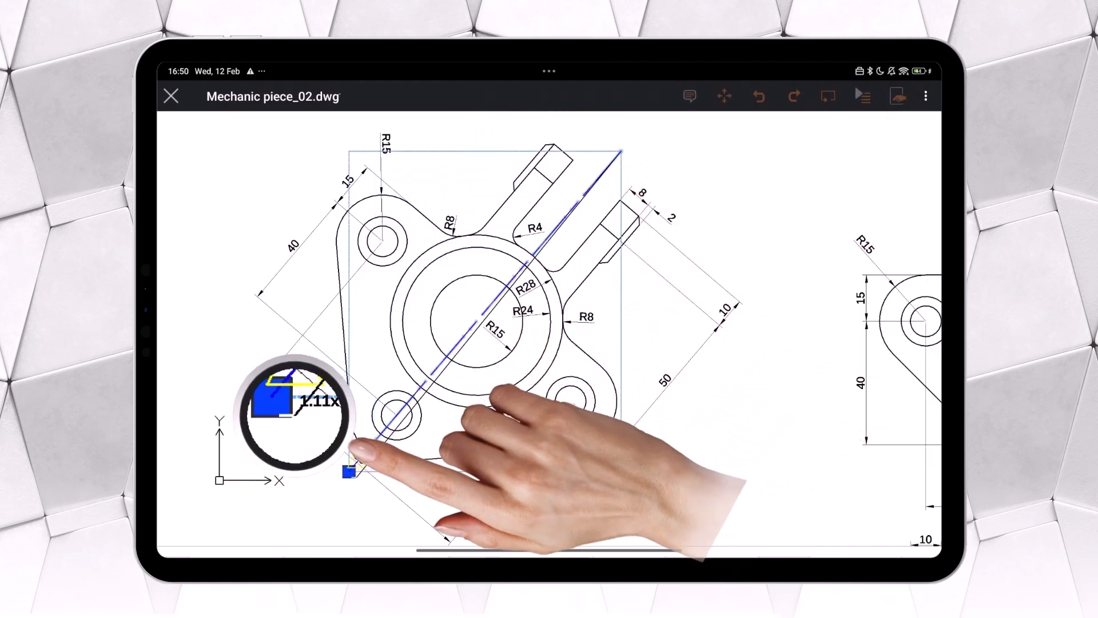
left_click(926, 96)
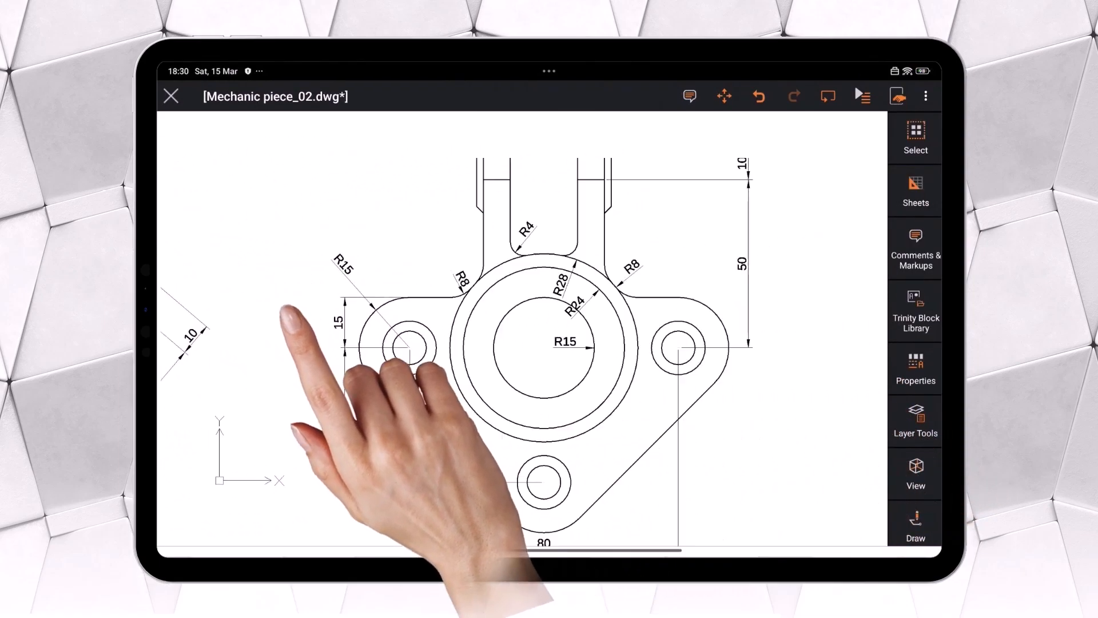
- Add a vertical centerline between the two upper lugs via Annotate and select it
scroll("down", 3)
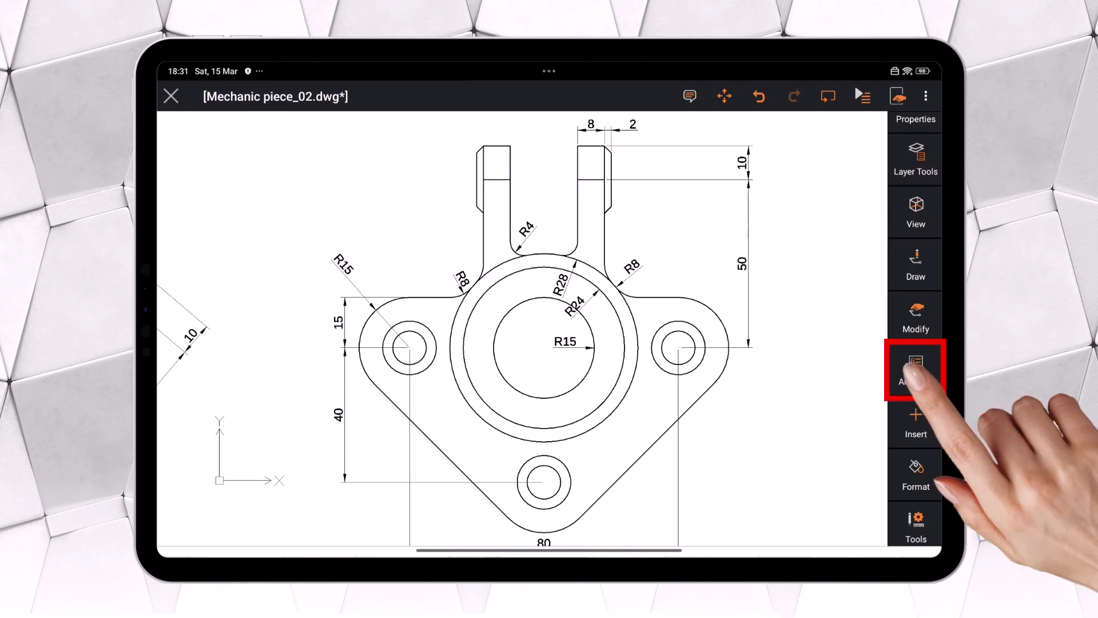
left_click(916, 371)
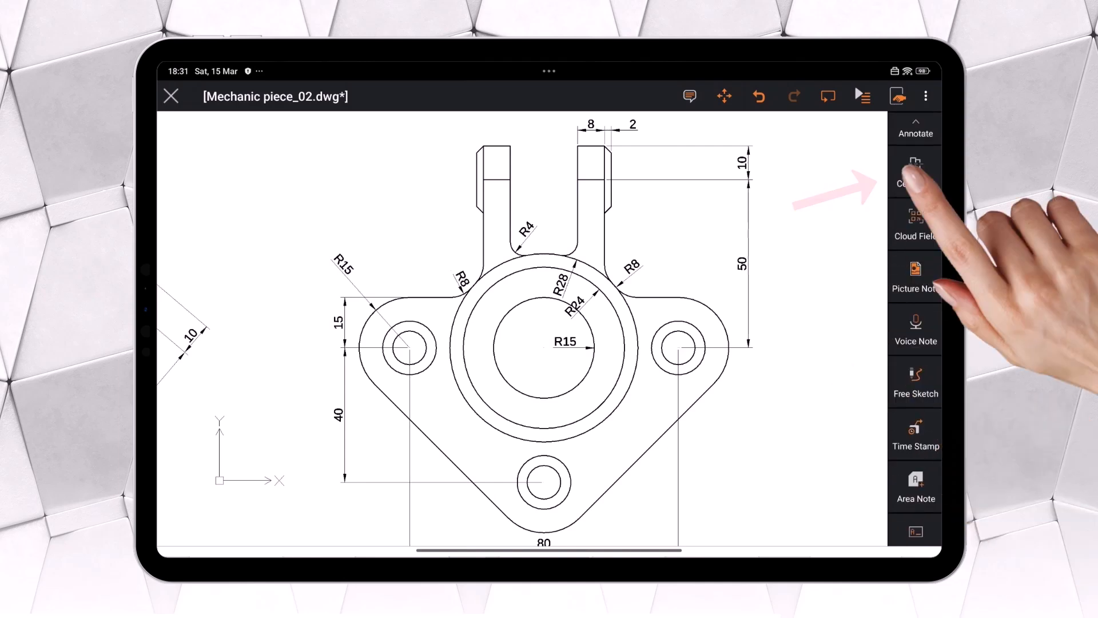
left_click(915, 172)
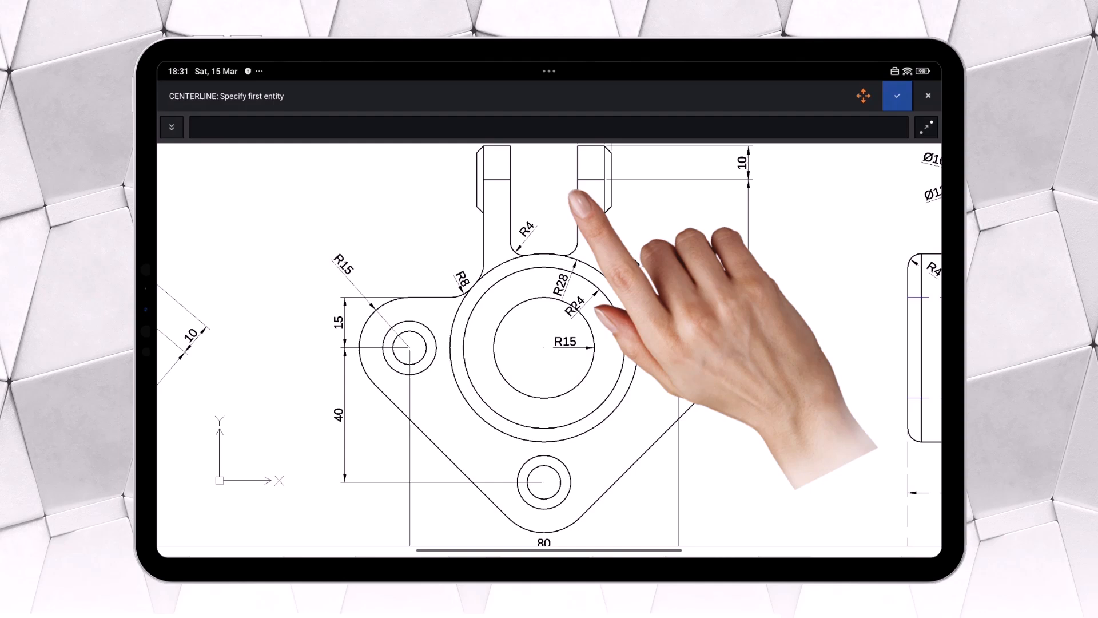
left_click(897, 96)
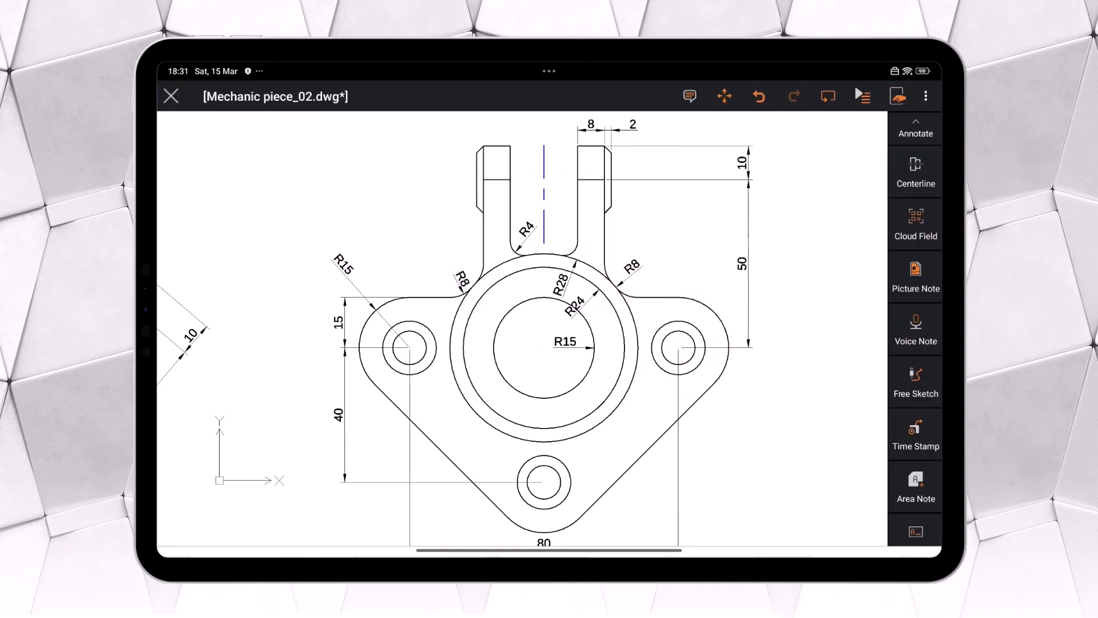
left_click(544, 195)
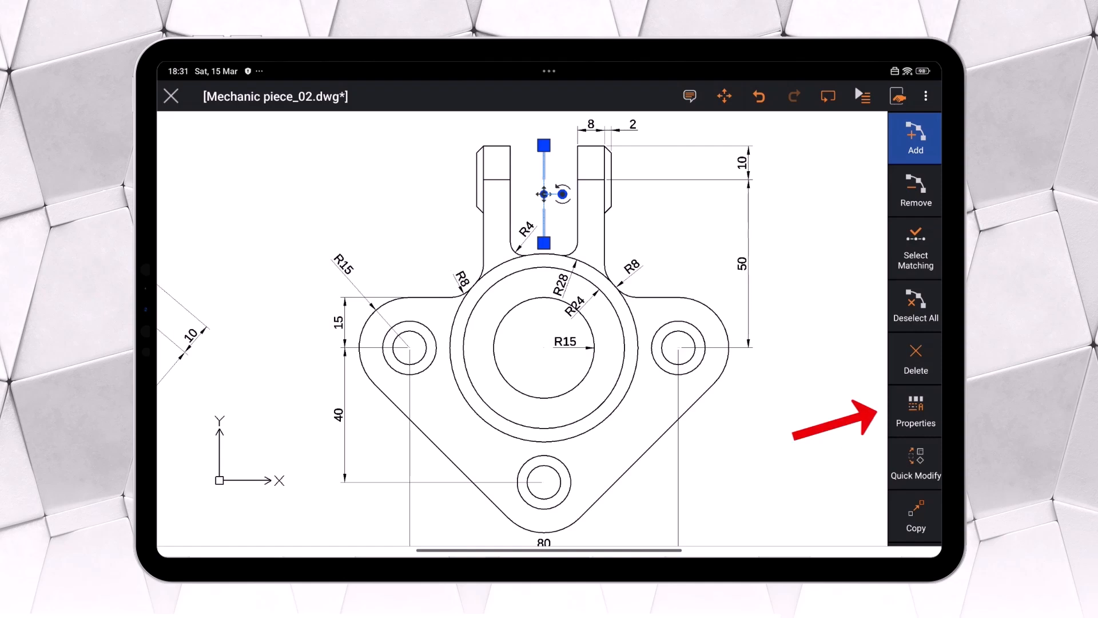
- Set the centerline's Extension Override to Yes with extension 100 in Properties
left_click(915, 410)
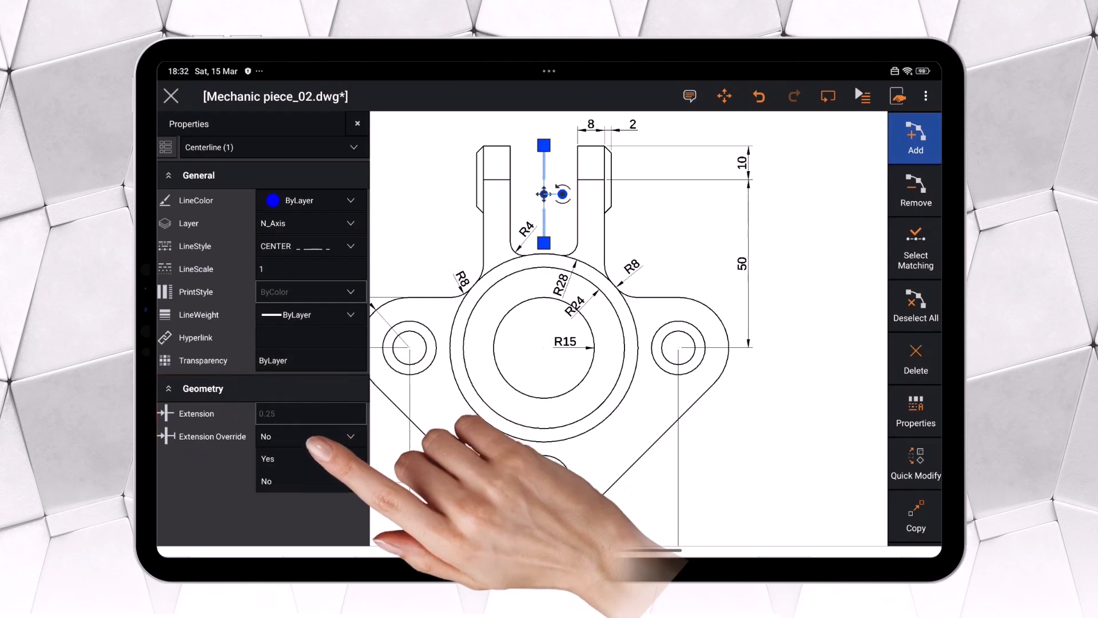
left_click(268, 457)
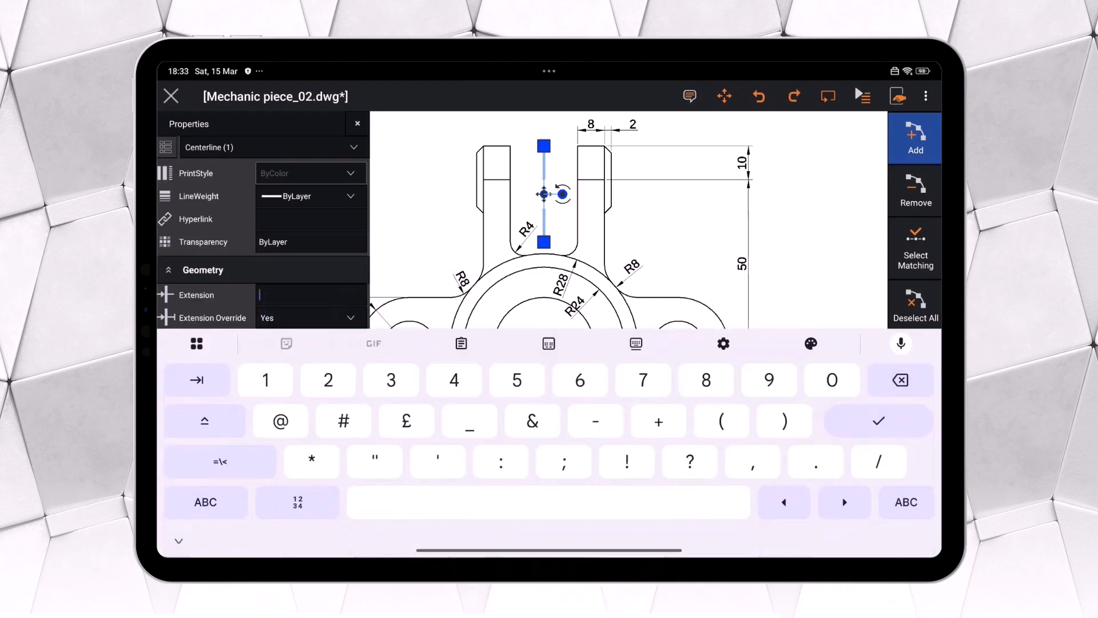
type("100")
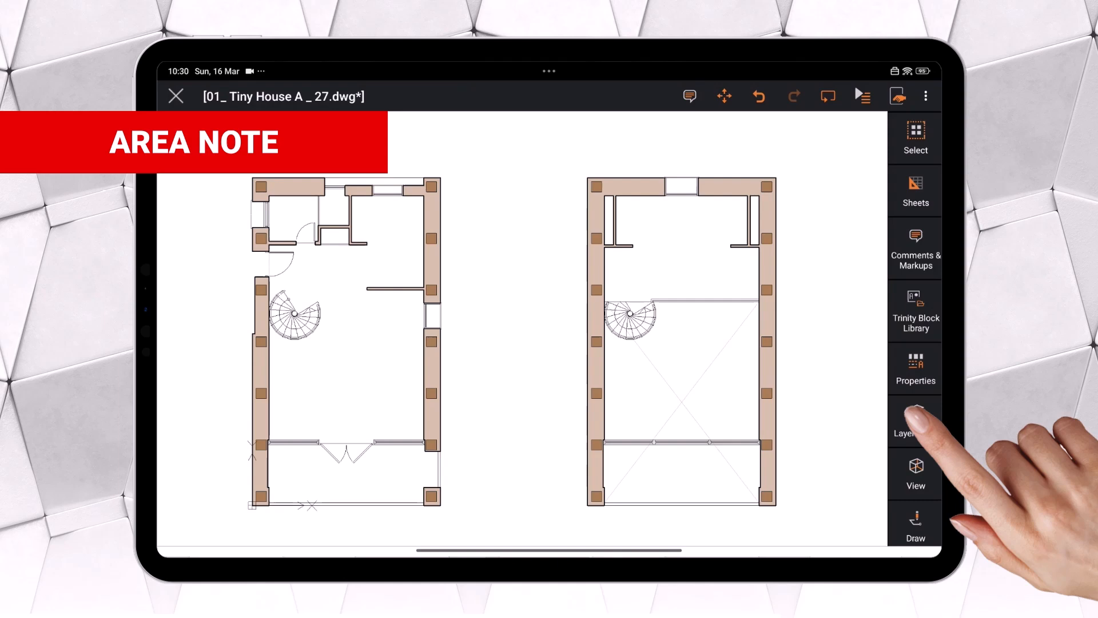
scroll("down", 3)
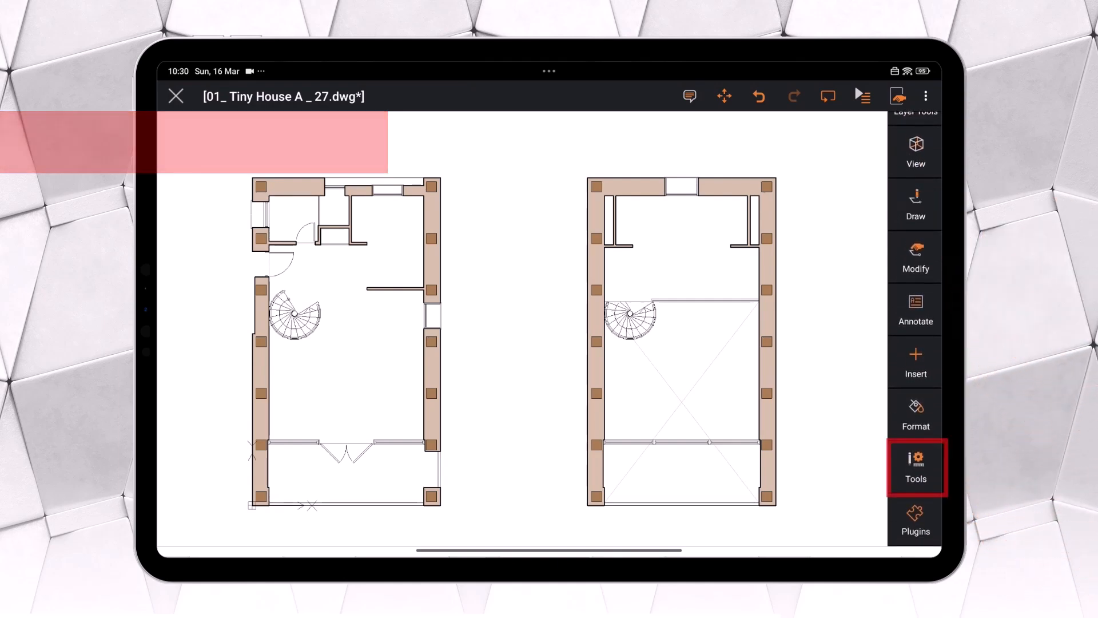
left_click(916, 467)
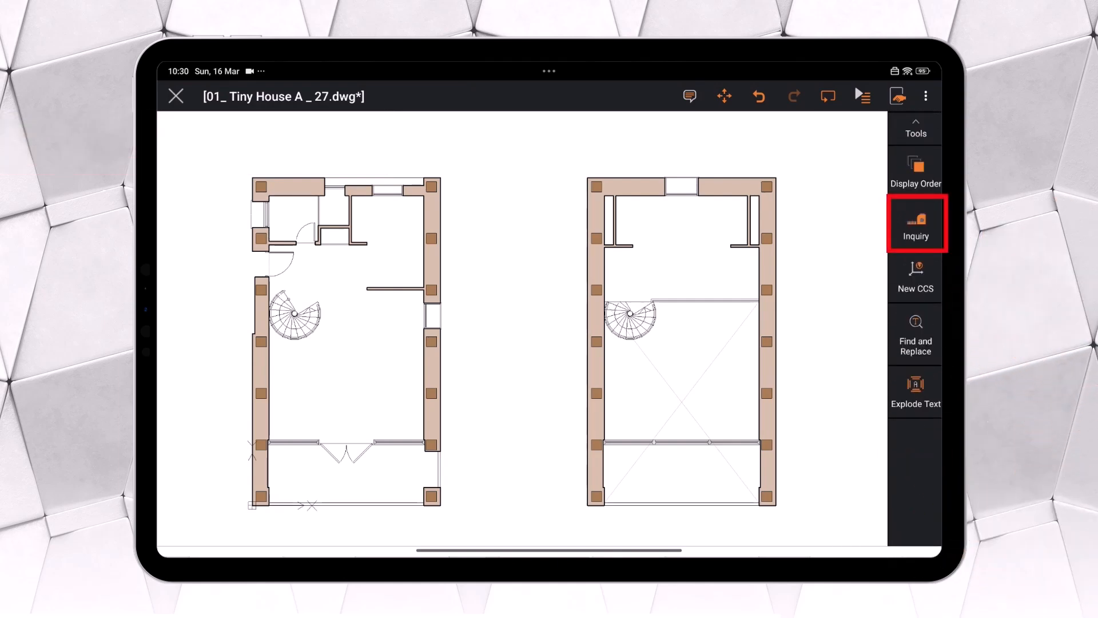
left_click(915, 223)
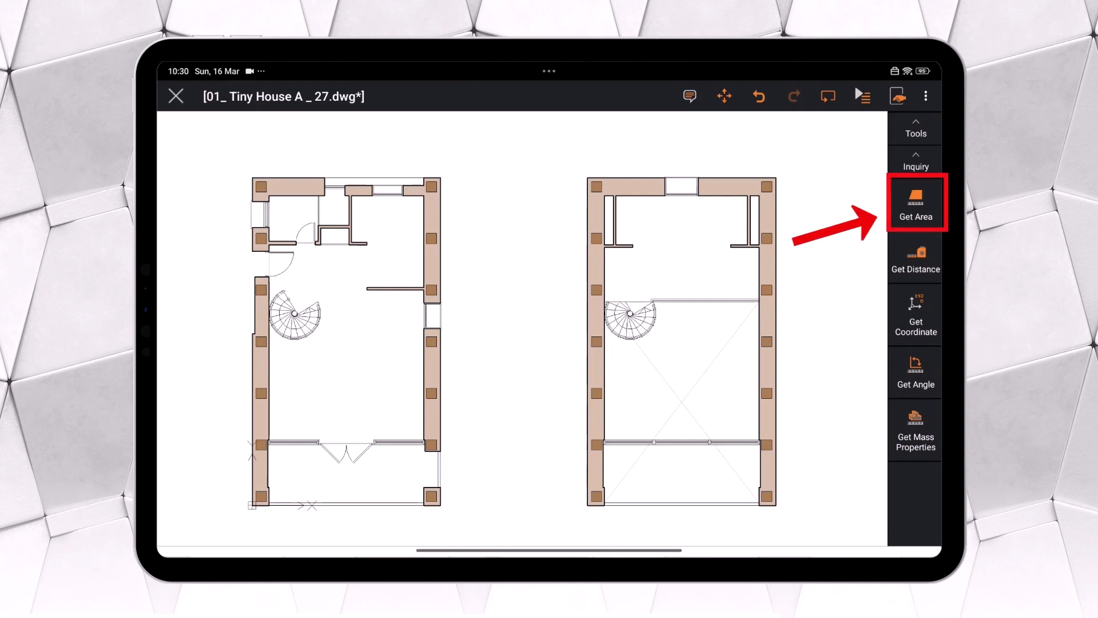
left_click(915, 204)
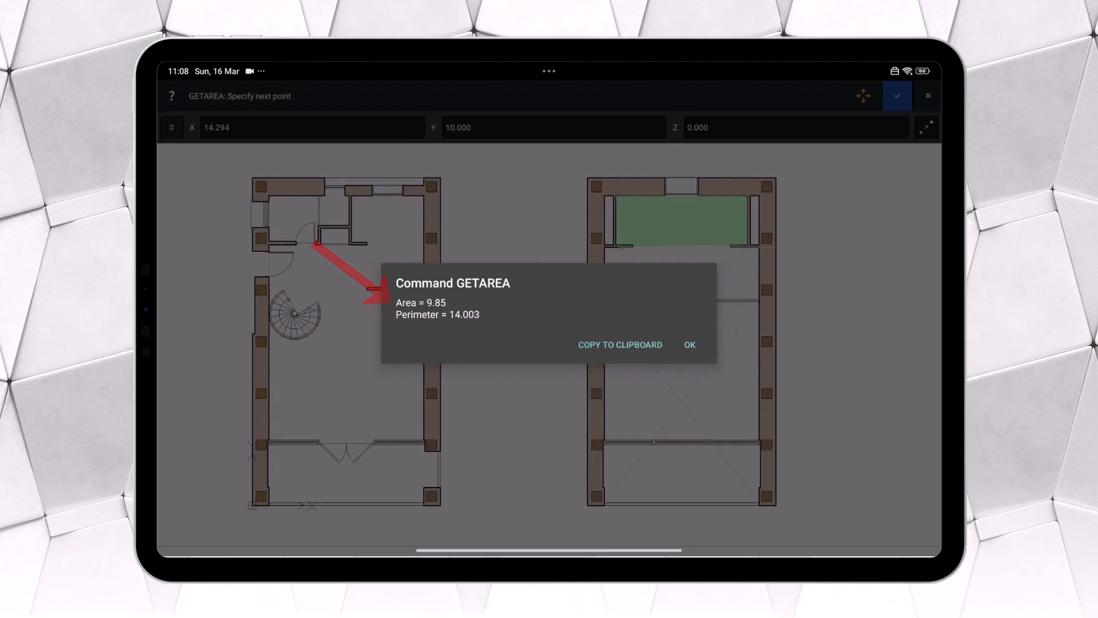
left_click(689, 344)
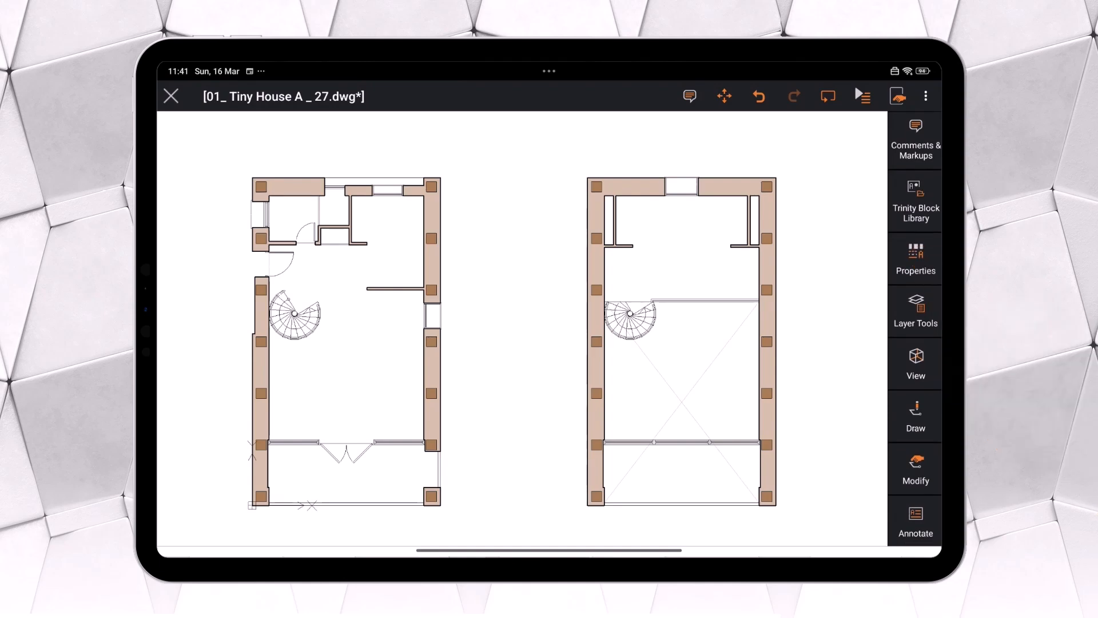
- Start a new Area Note from Comments & Markups on the Tiny House A plans
left_click(915, 139)
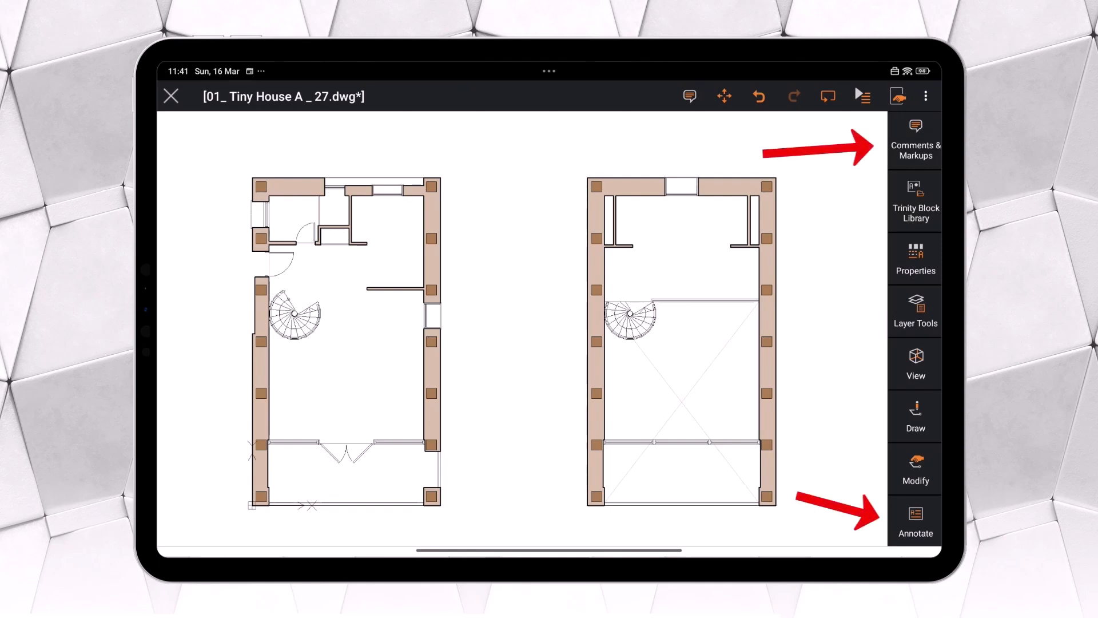
left_click(915, 136)
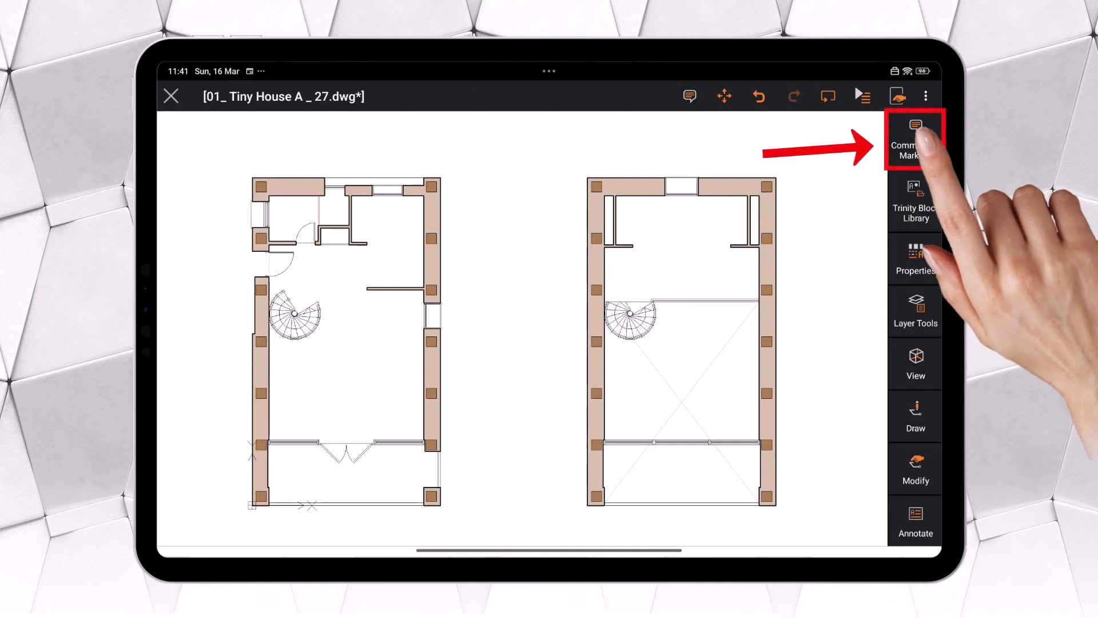
left_click(915, 140)
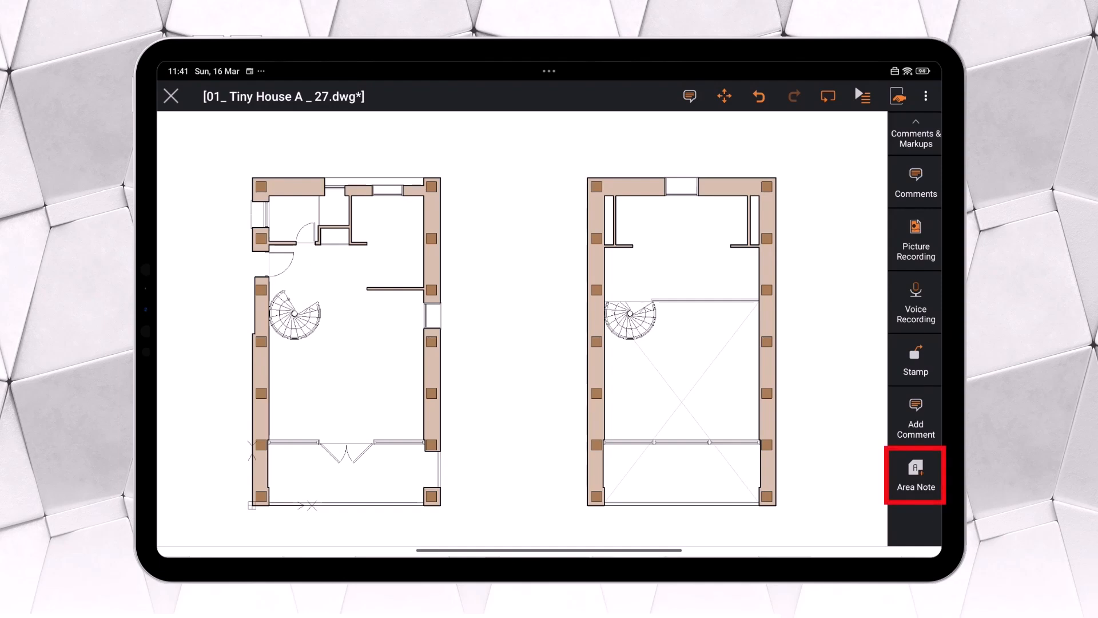
left_click(916, 475)
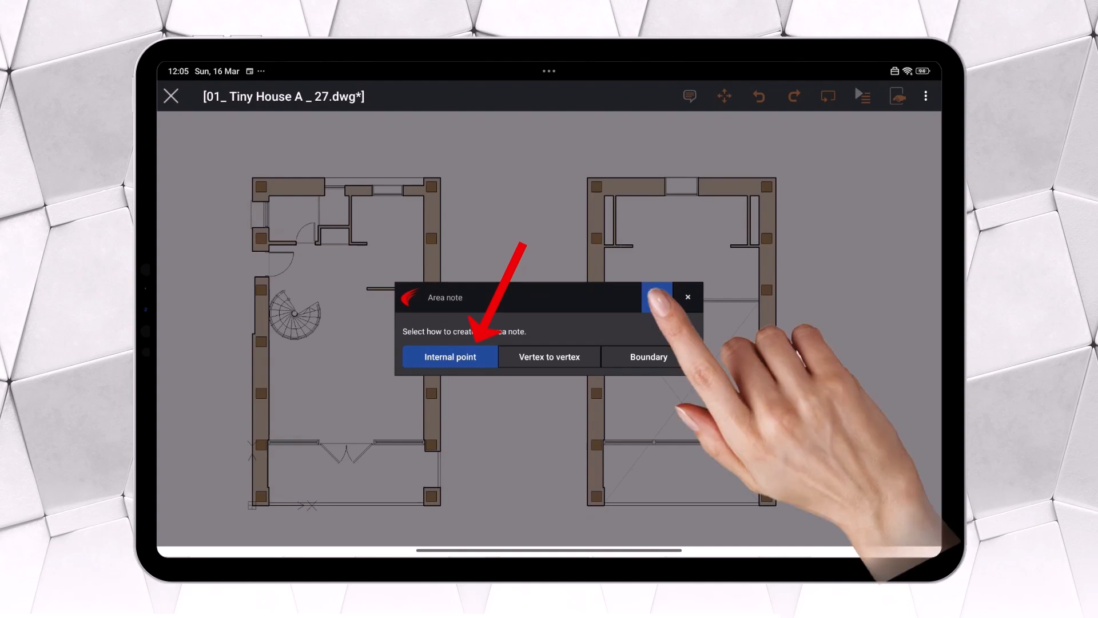
- Define the living space by internal point, name it Common Area, measured in m and m²
left_click(449, 357)
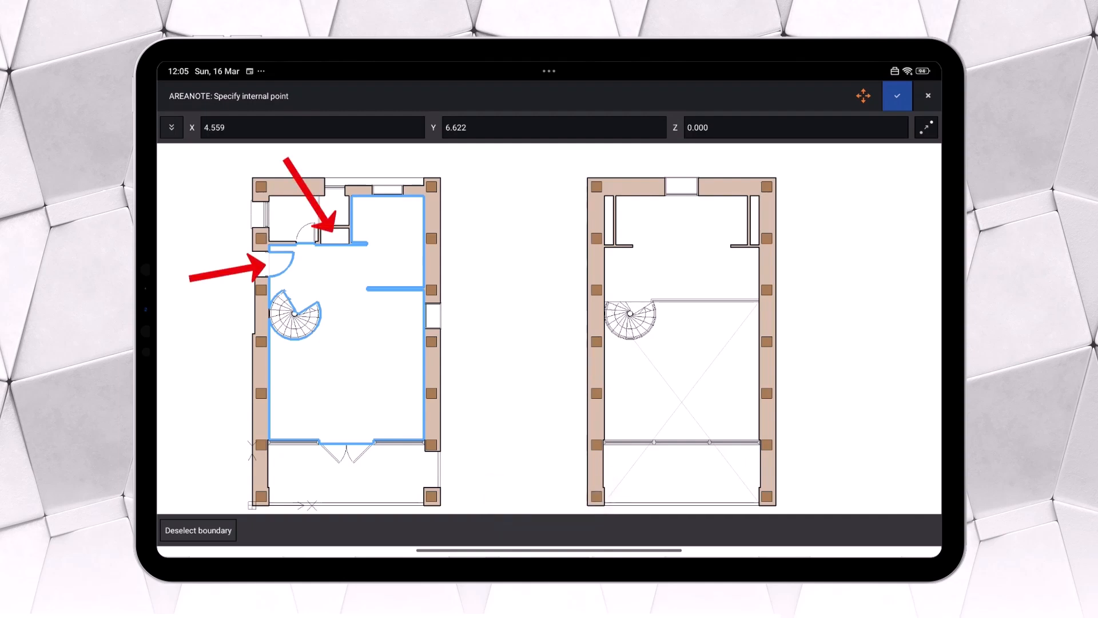
left_click(323, 242)
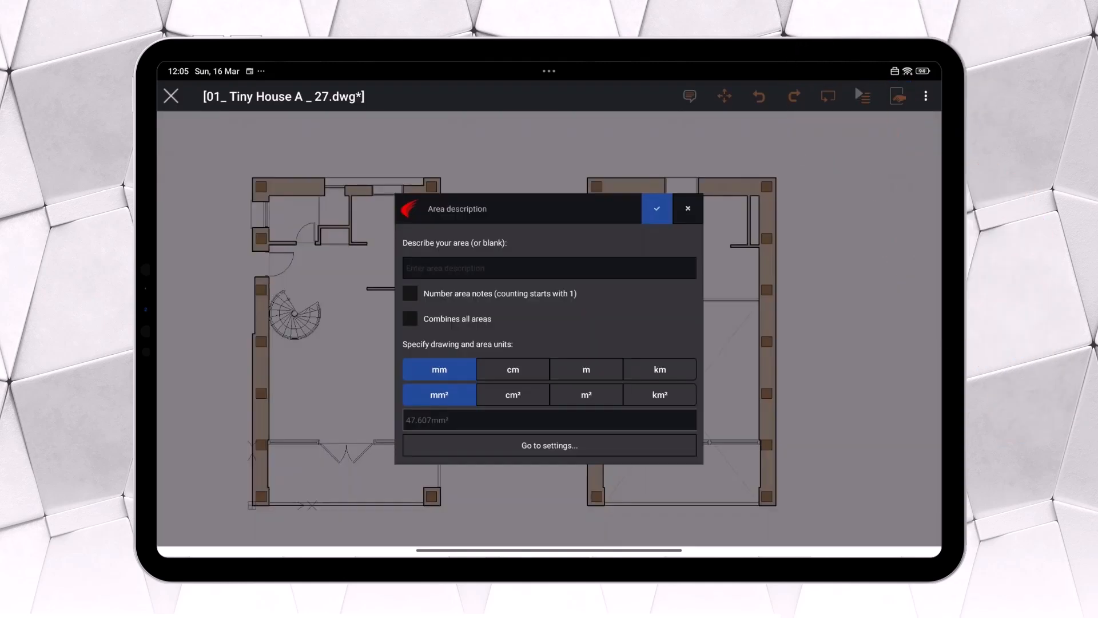
type("Common Area")
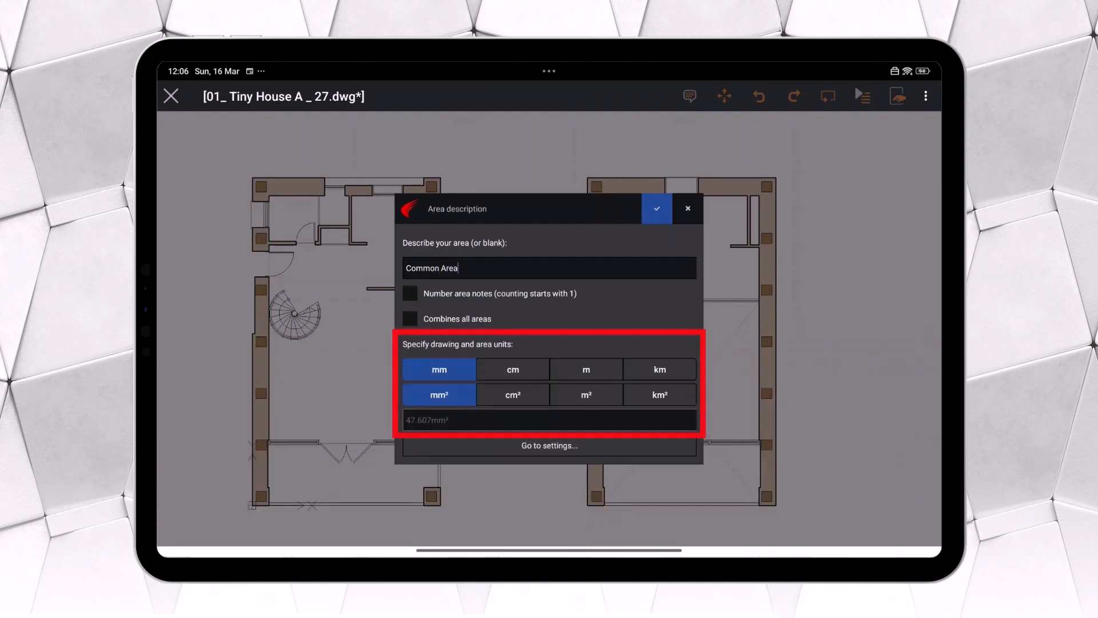
left_click(586, 370)
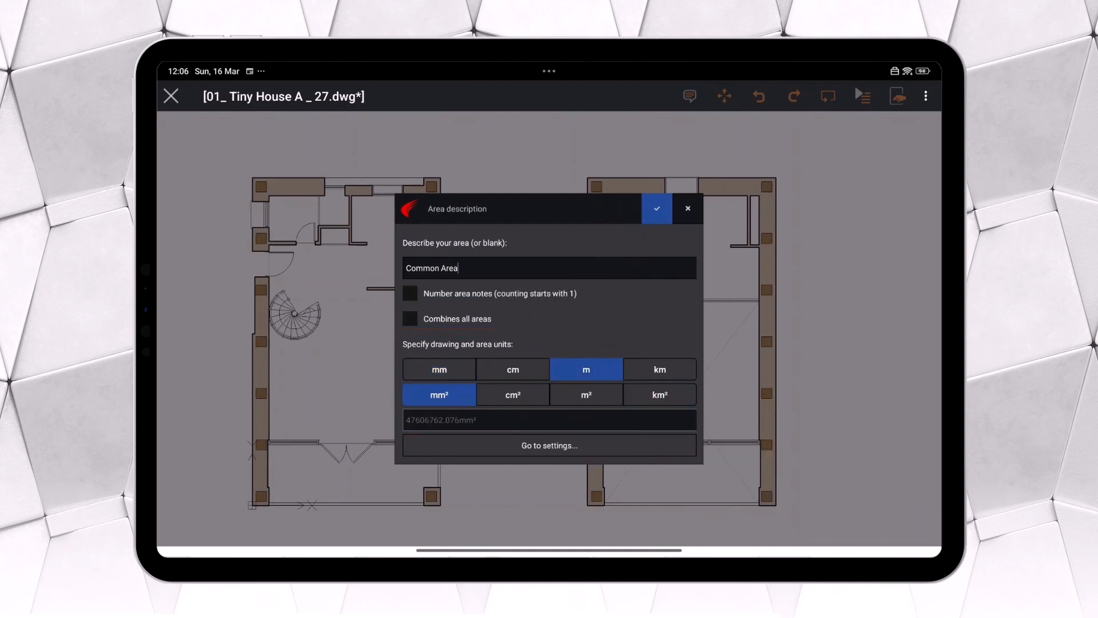
left_click(585, 395)
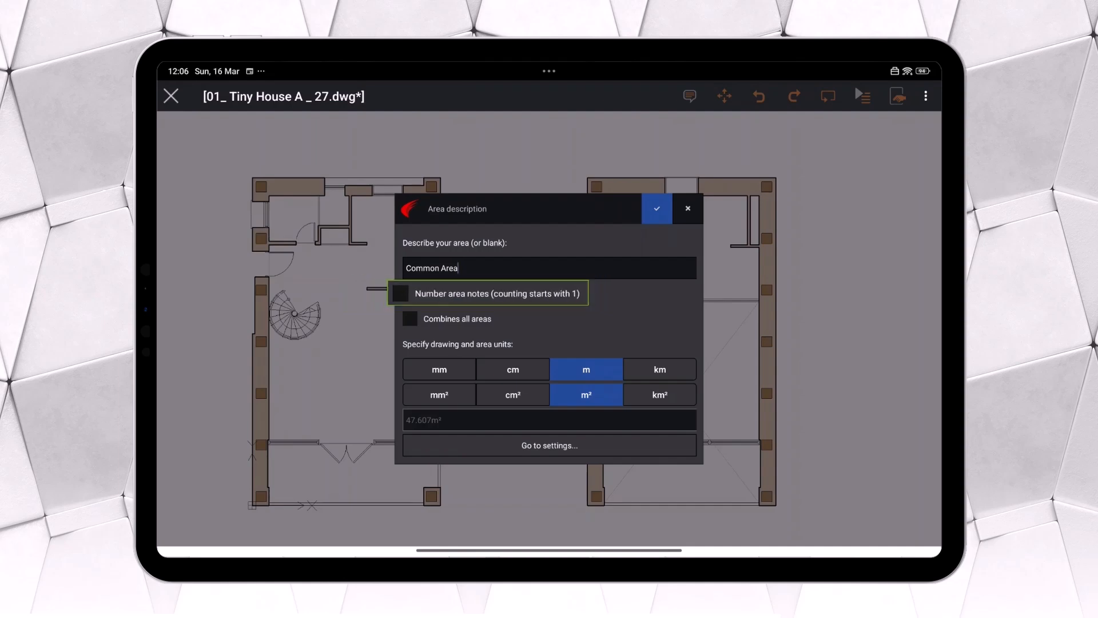
- Enable Combines all areas, review display settings, and place the 47.607 m² Common Area note
left_click(458, 319)
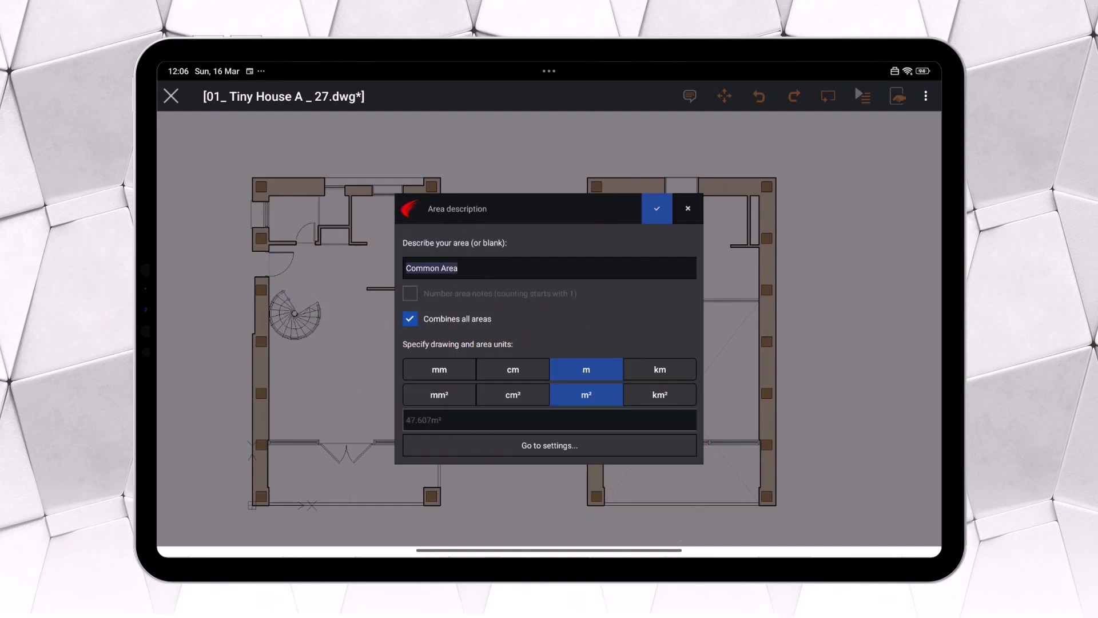
left_click(550, 445)
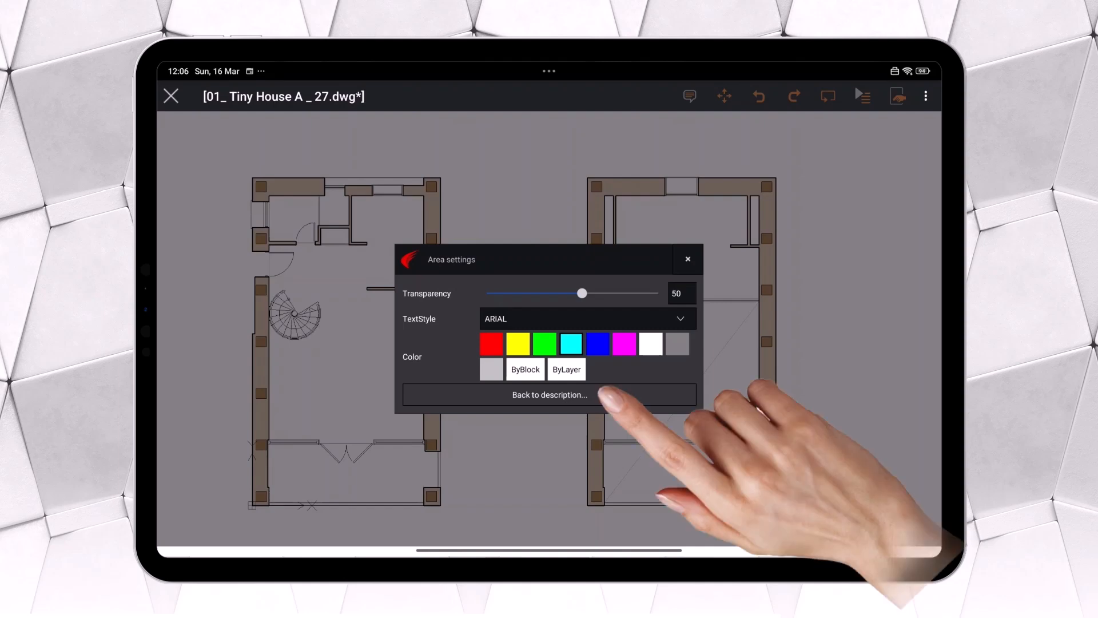
left_click(548, 395)
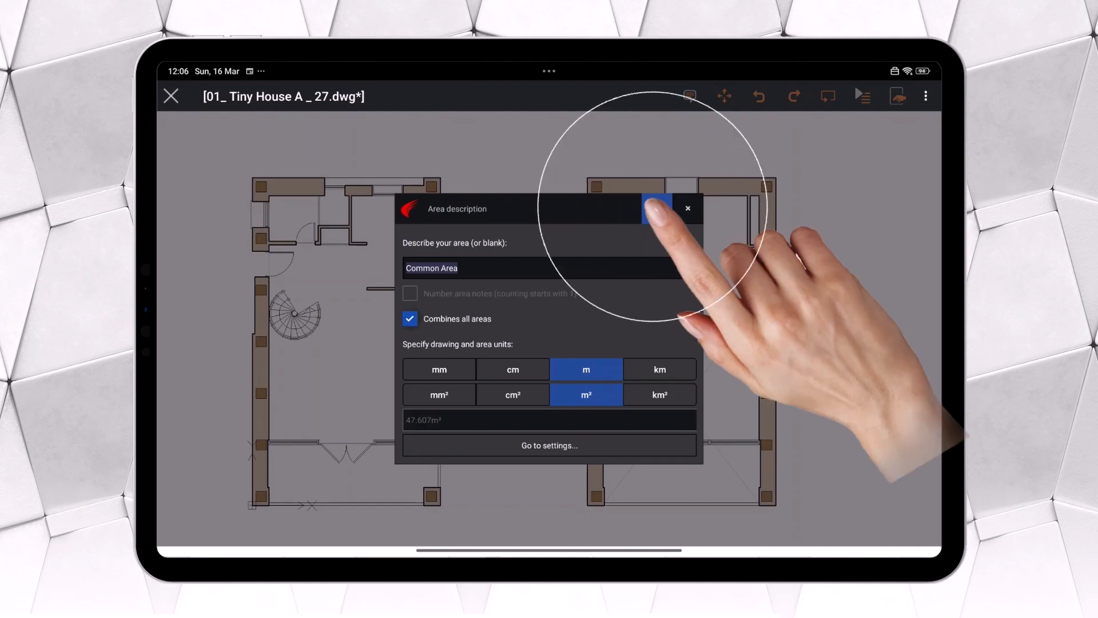
left_click(660, 208)
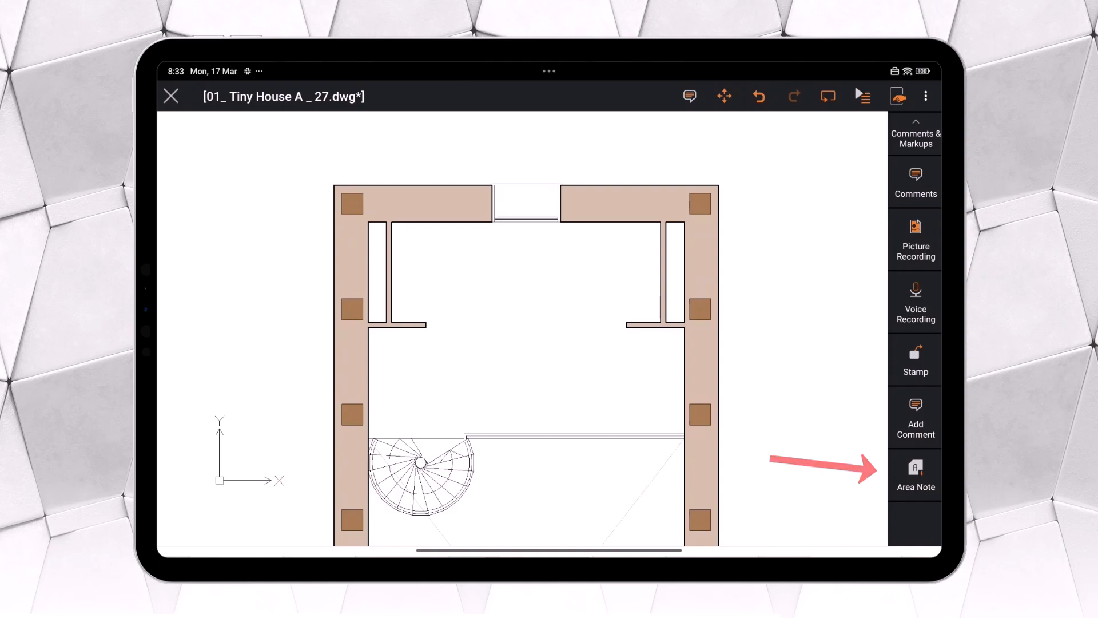
- Start a new area note using the vertex-to-vertex method for the upper room
left_click(915, 476)
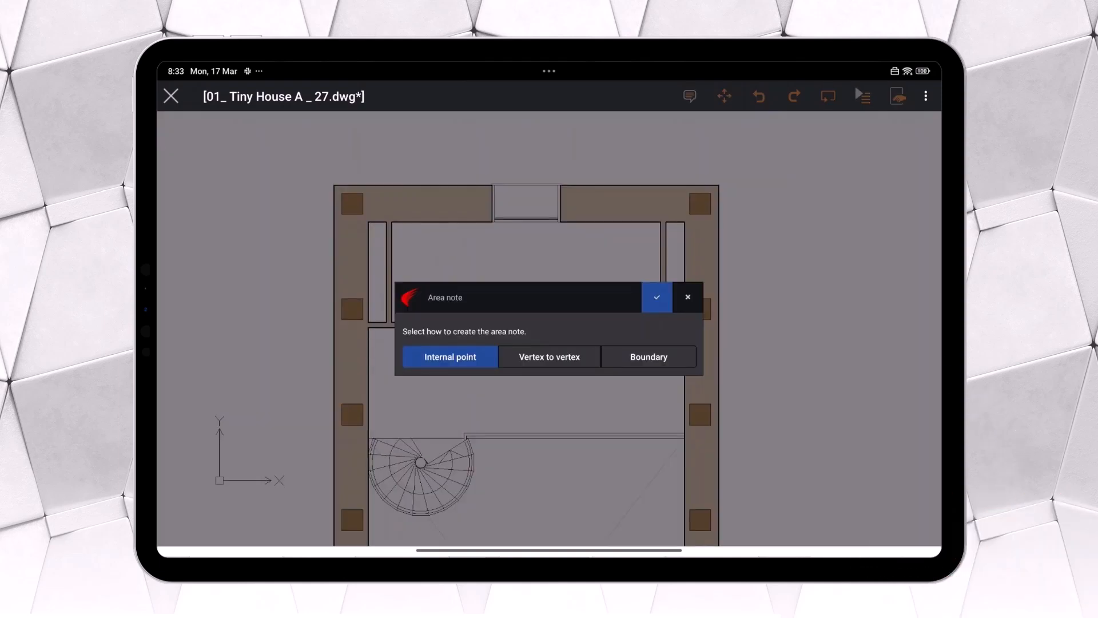
left_click(549, 357)
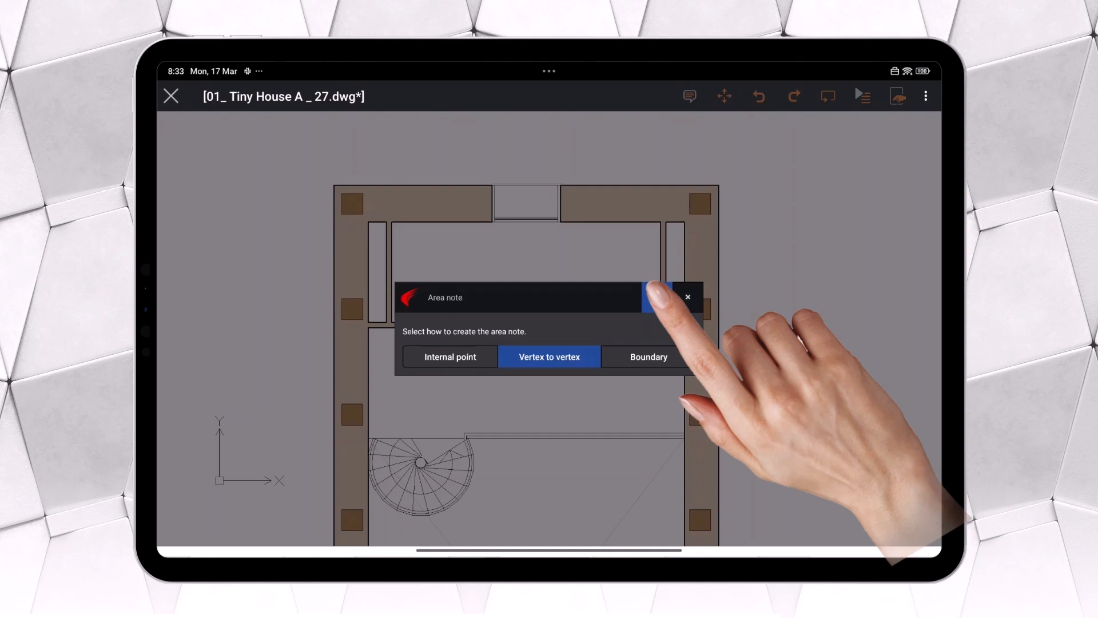
left_click(549, 357)
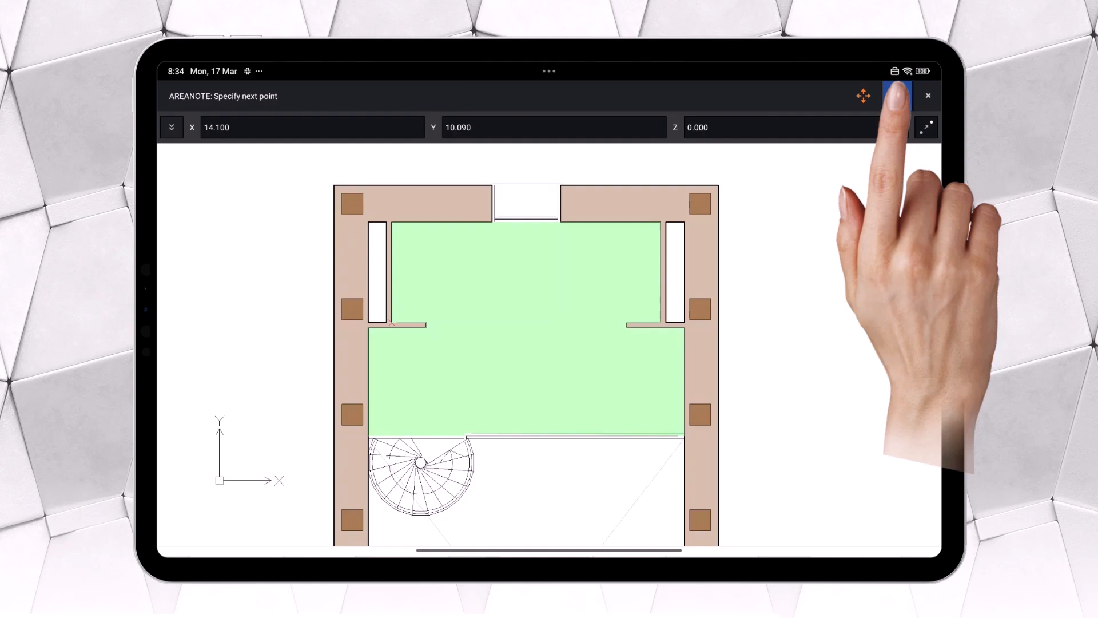
- Finish the outline and describe it as Room 1, measured in metres and square metres
left_click(897, 96)
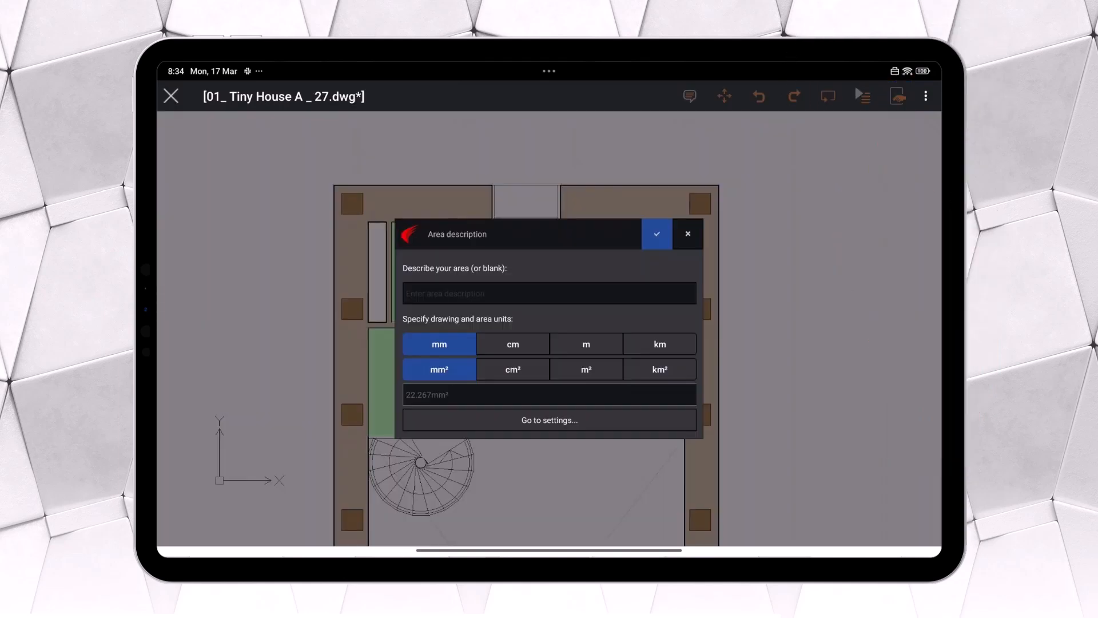
type("Room 1")
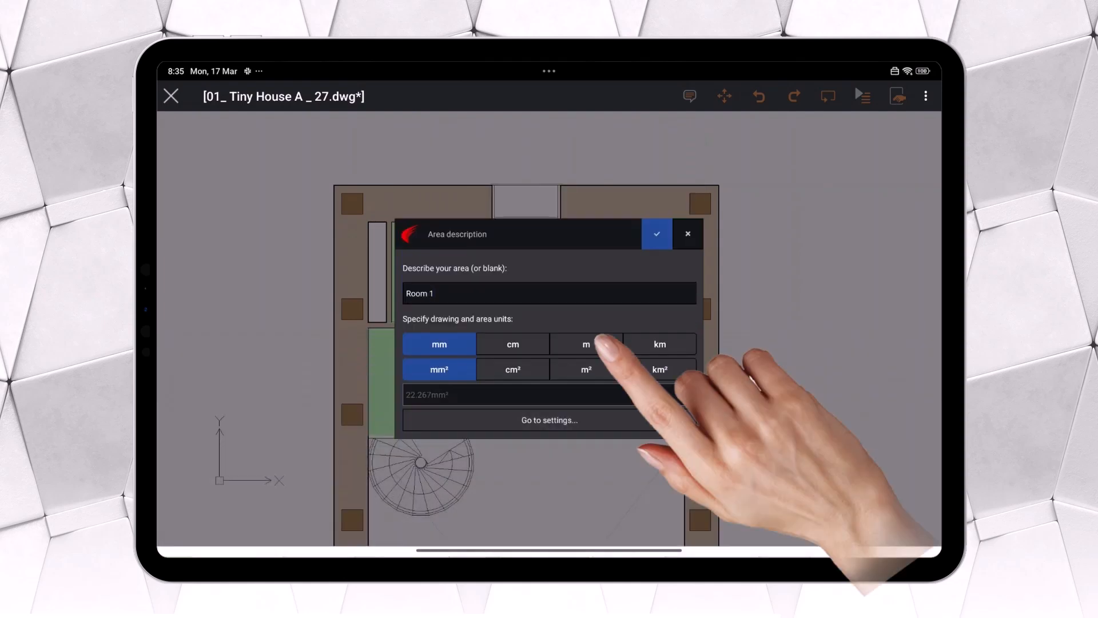
left_click(586, 344)
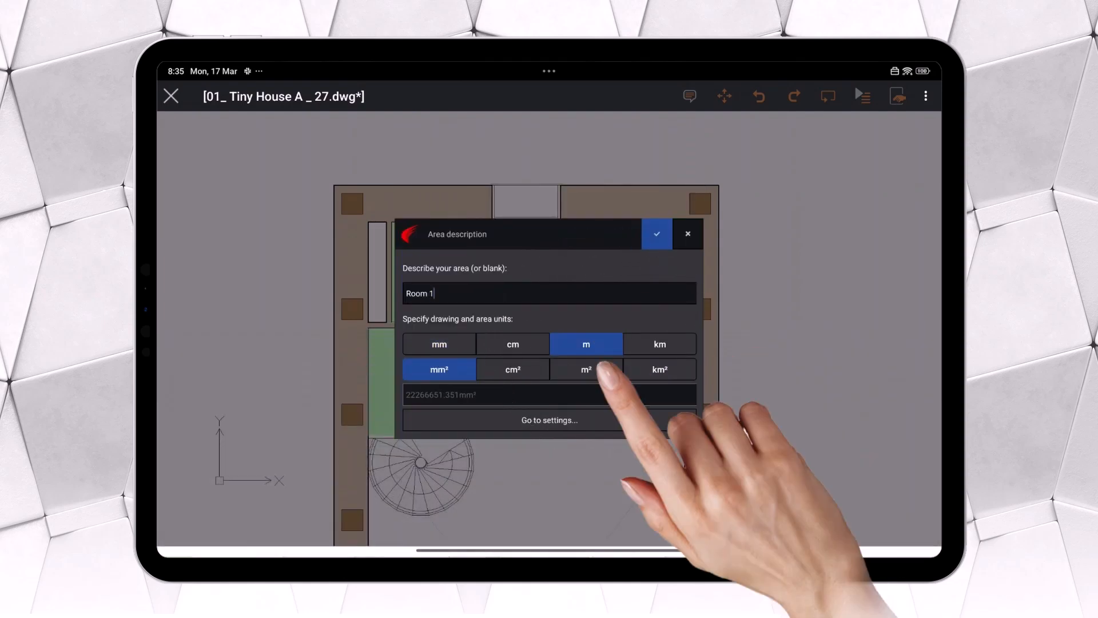
left_click(586, 370)
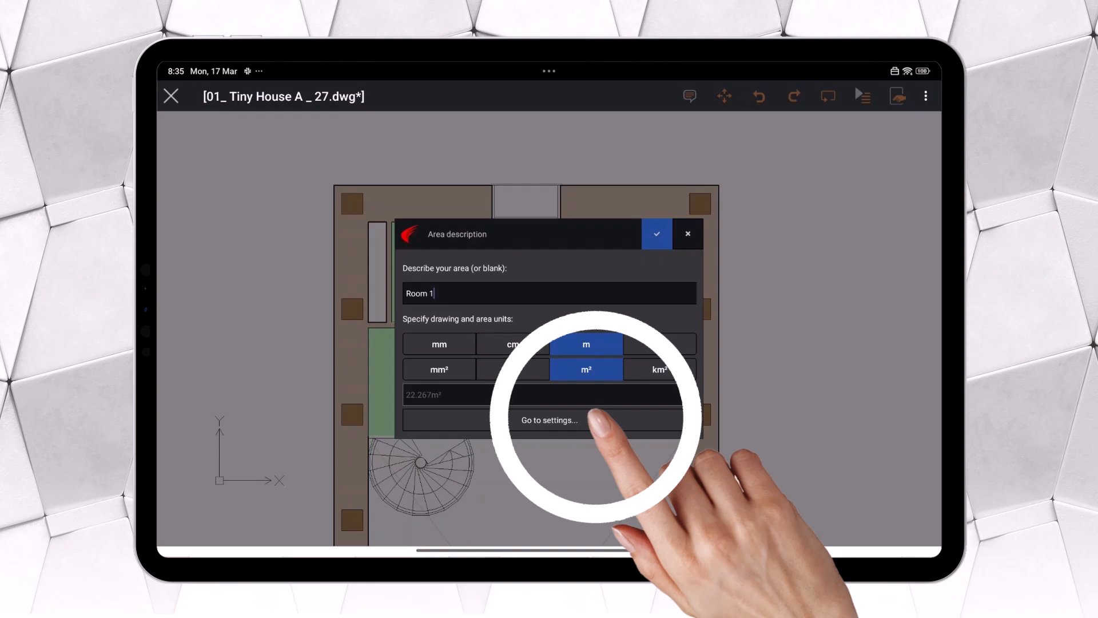
left_click(548, 419)
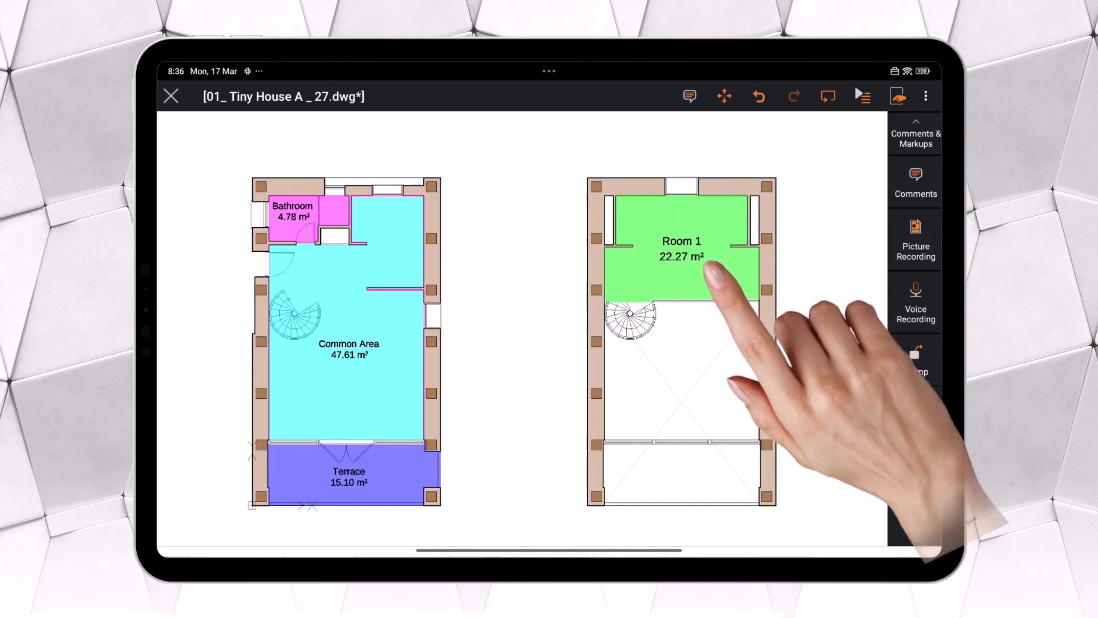
- Change the Room 1 note's Description attribute to Bedroom via its properties
left_click(681, 266)
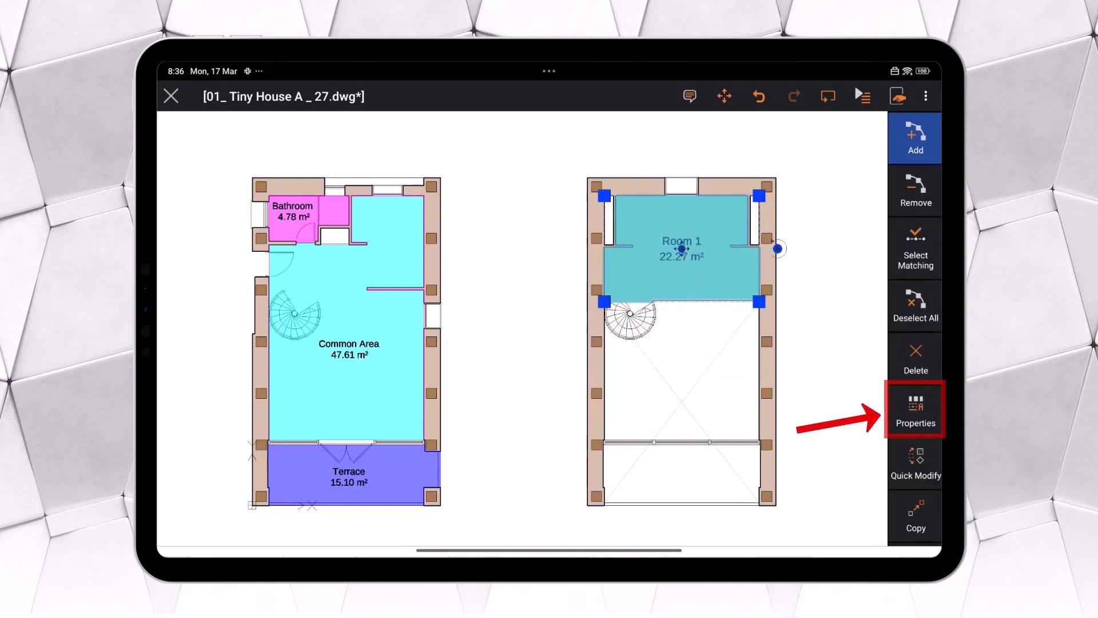
left_click(915, 409)
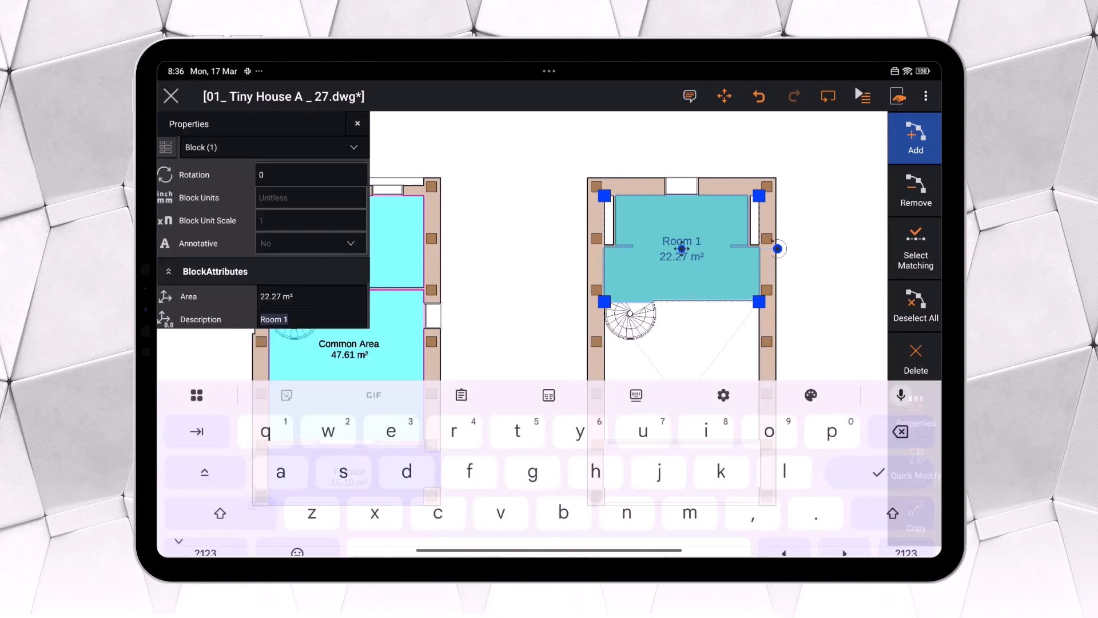
type("Be")
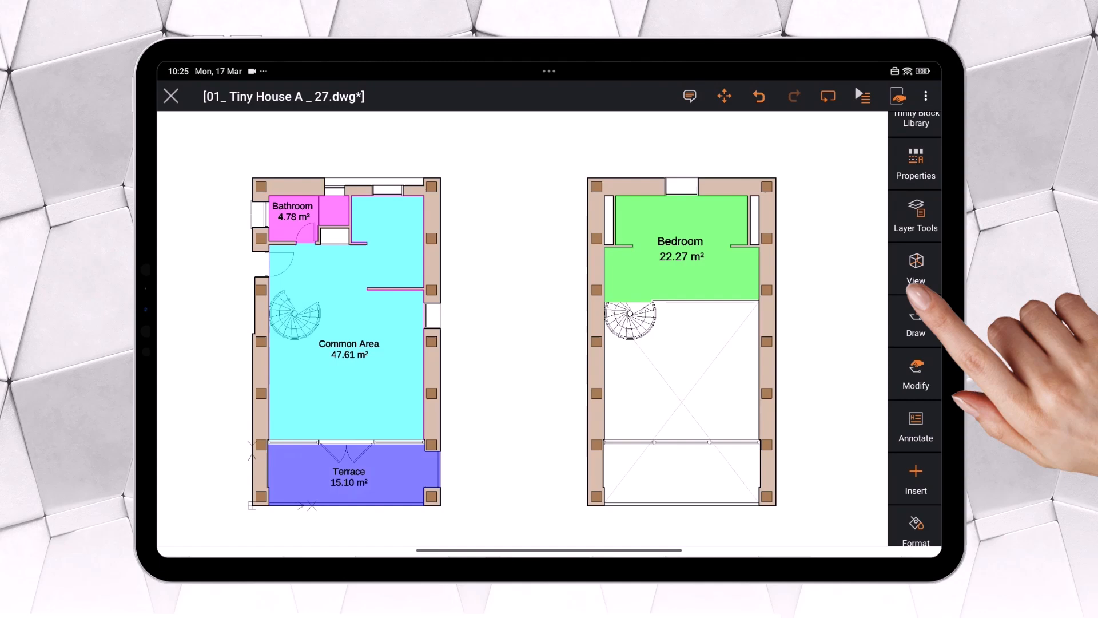
- Add an APPROVED time stamp from the Annotate tools and place it between the two plans
scroll("down", 3)
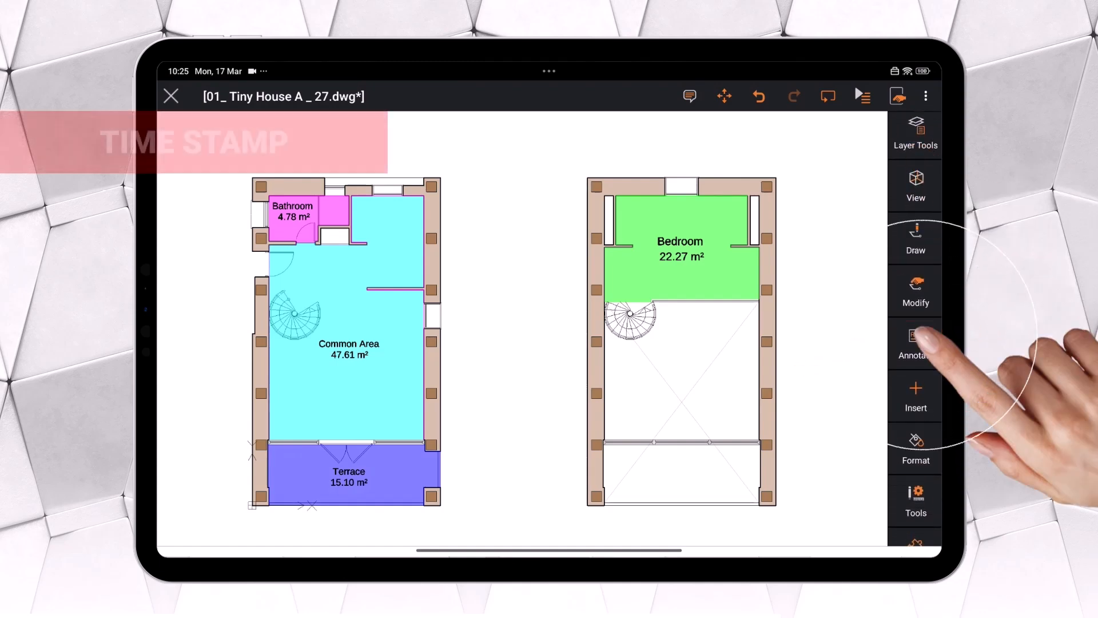
left_click(915, 343)
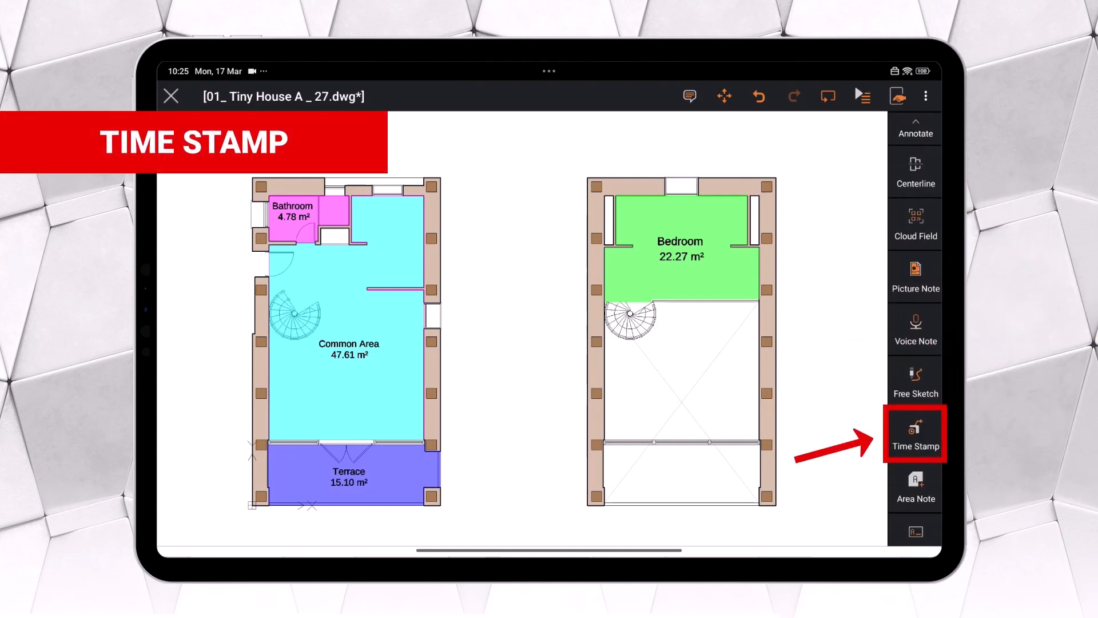
left_click(915, 435)
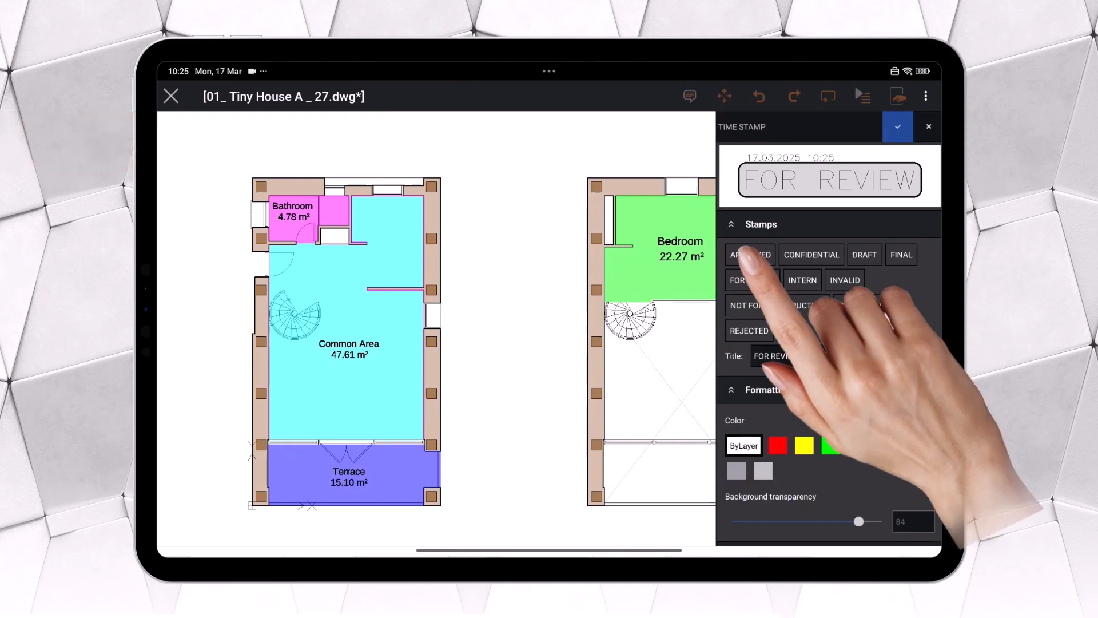
left_click(750, 254)
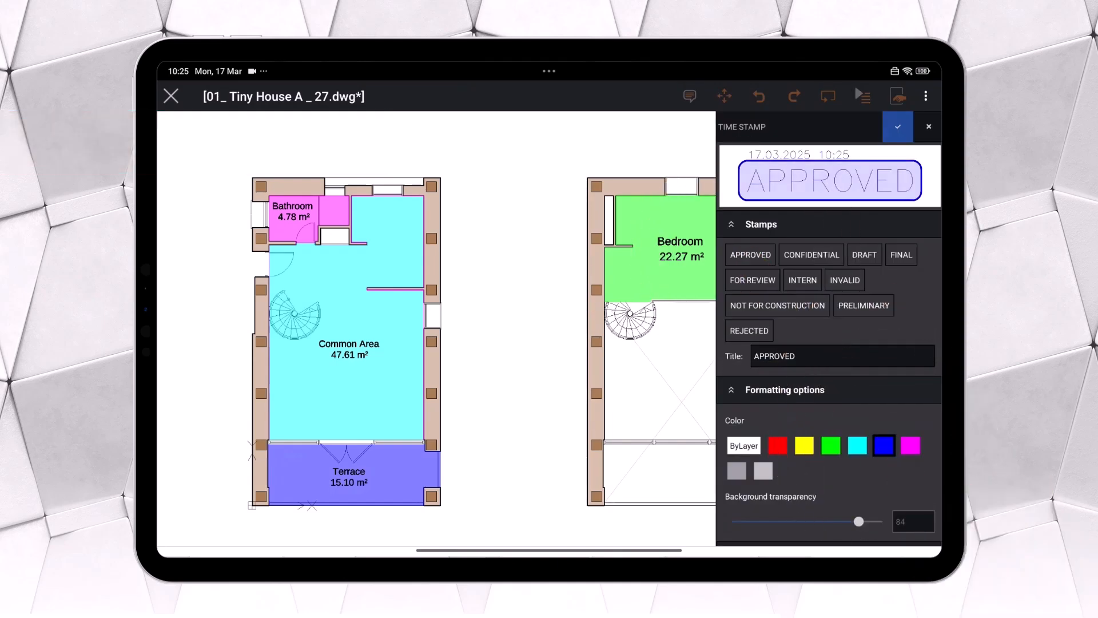
left_click(897, 127)
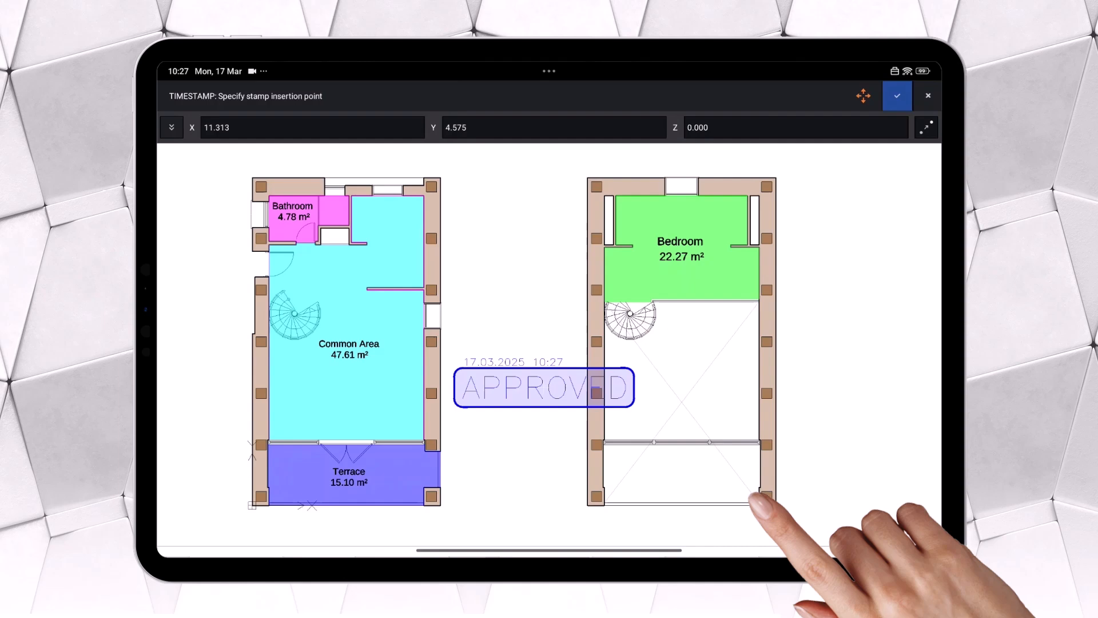
left_click(757, 503)
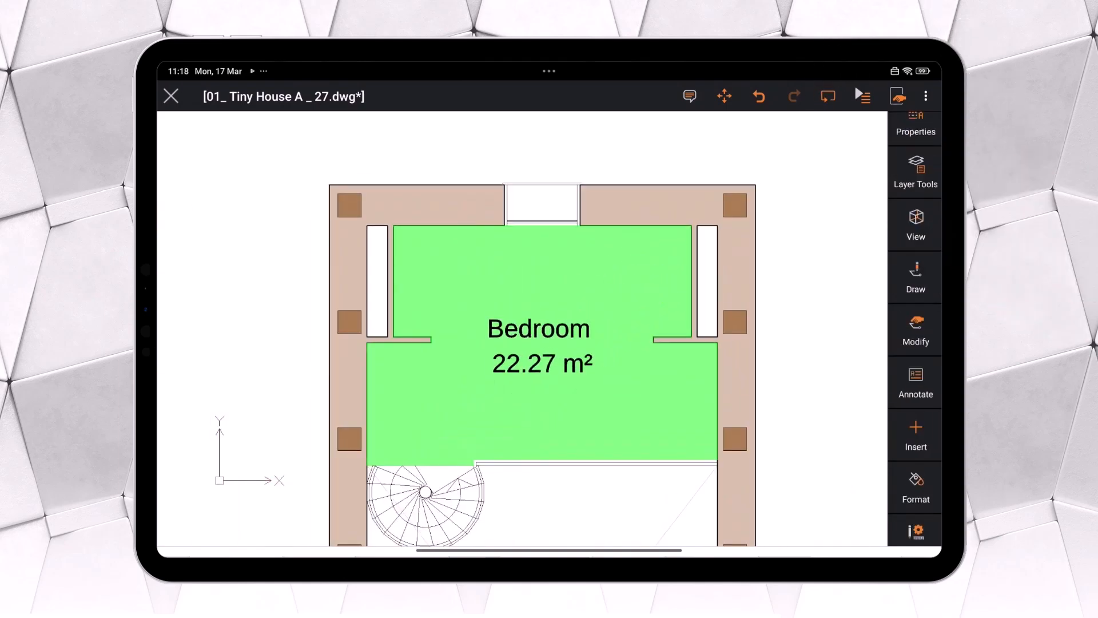
- Start a hatch, browse the sample pattern previews and confirm the bedroom as boundary
left_click(915, 277)
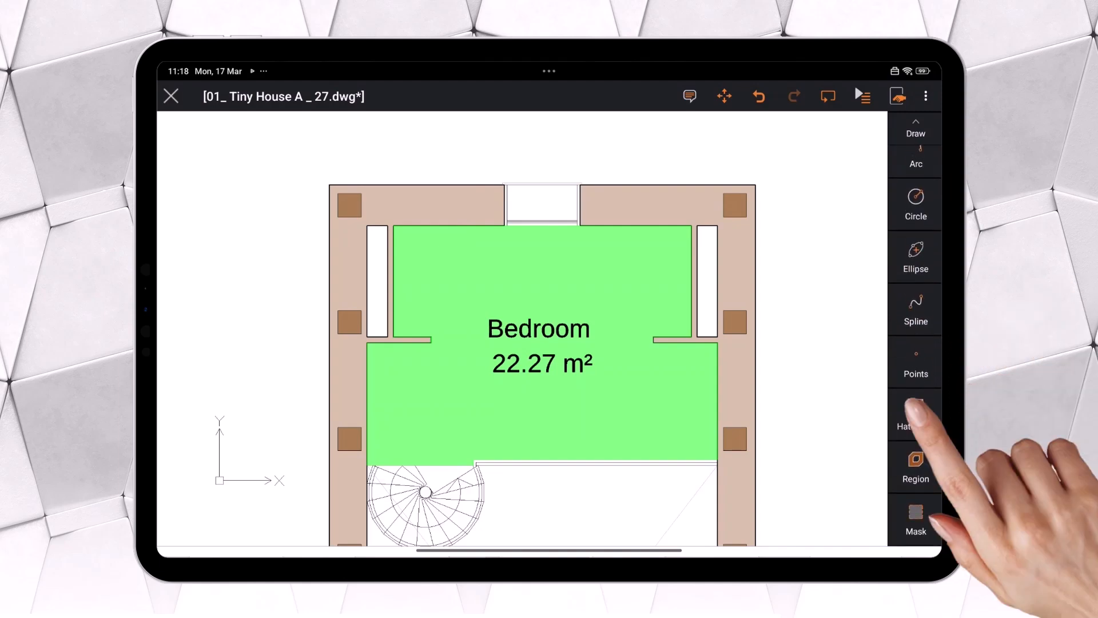
left_click(915, 416)
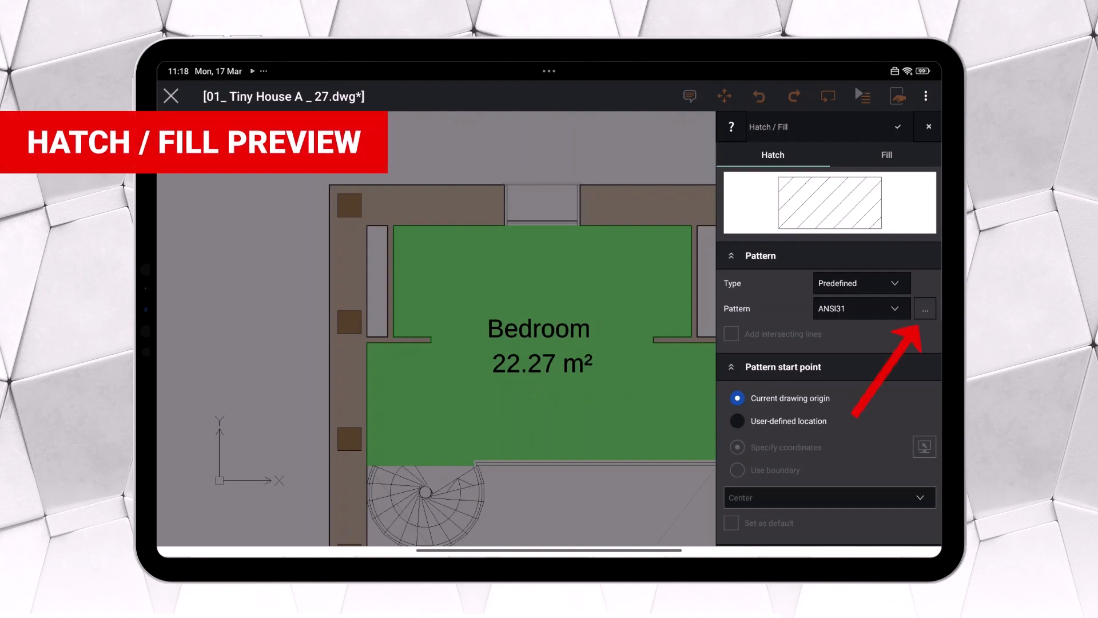
left_click(925, 308)
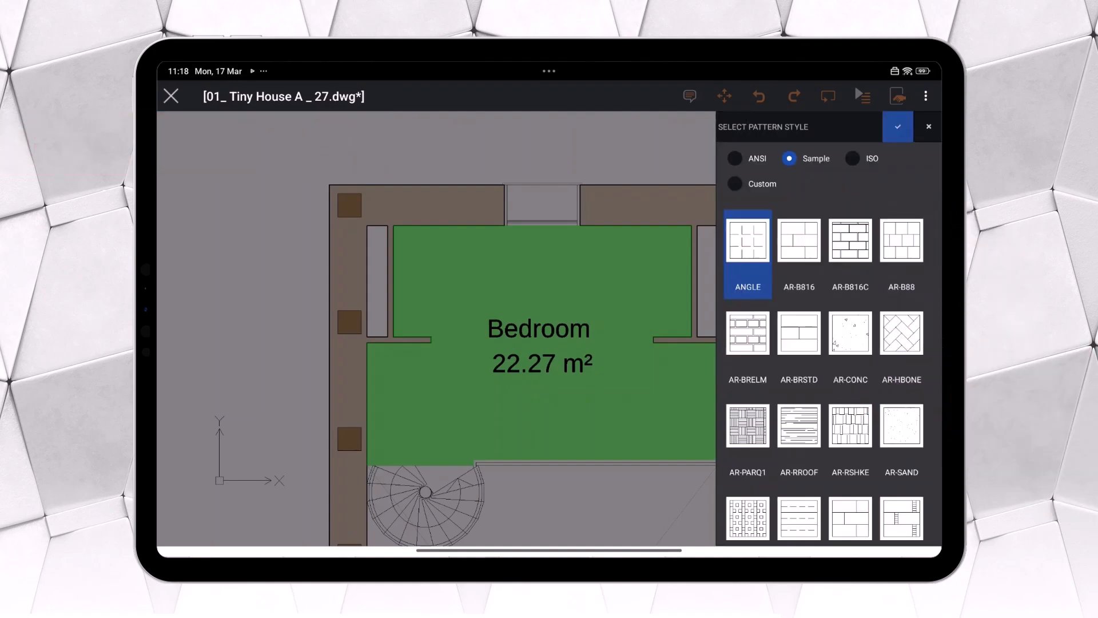
scroll("down", 3)
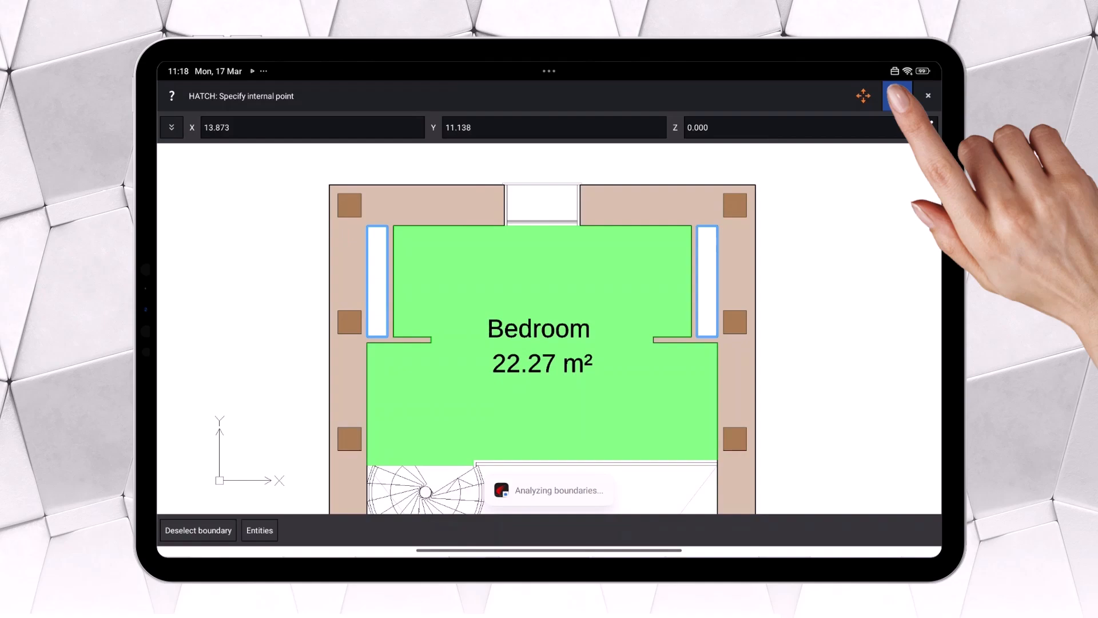
left_click(898, 96)
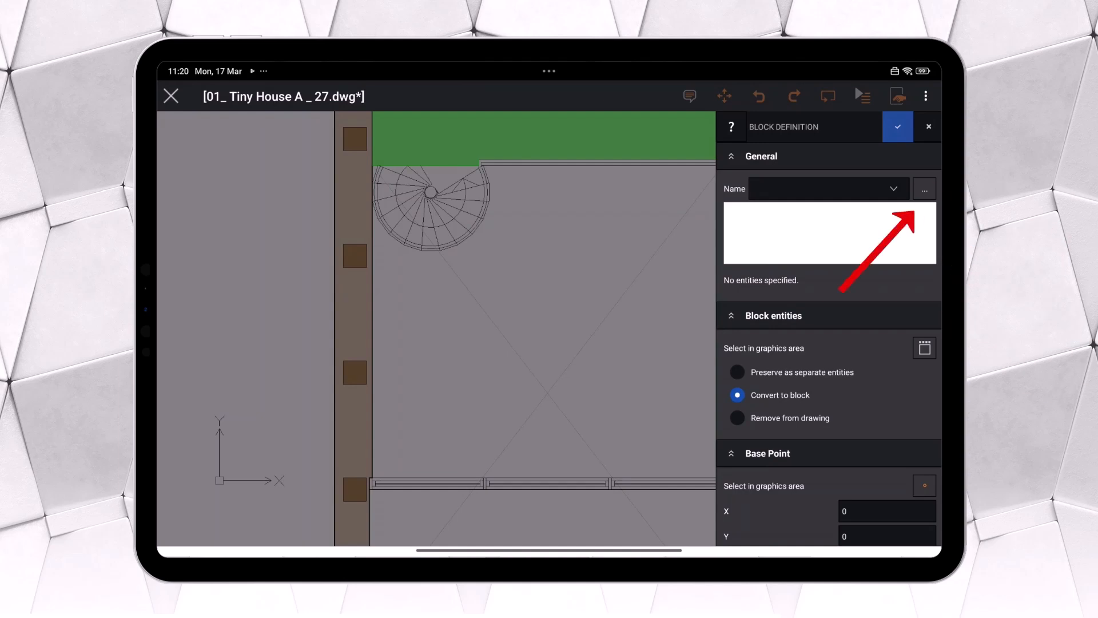
- Insert Sofa 14.dwg from the Trinity library's AEC Interior Design category into the hall
left_click(924, 189)
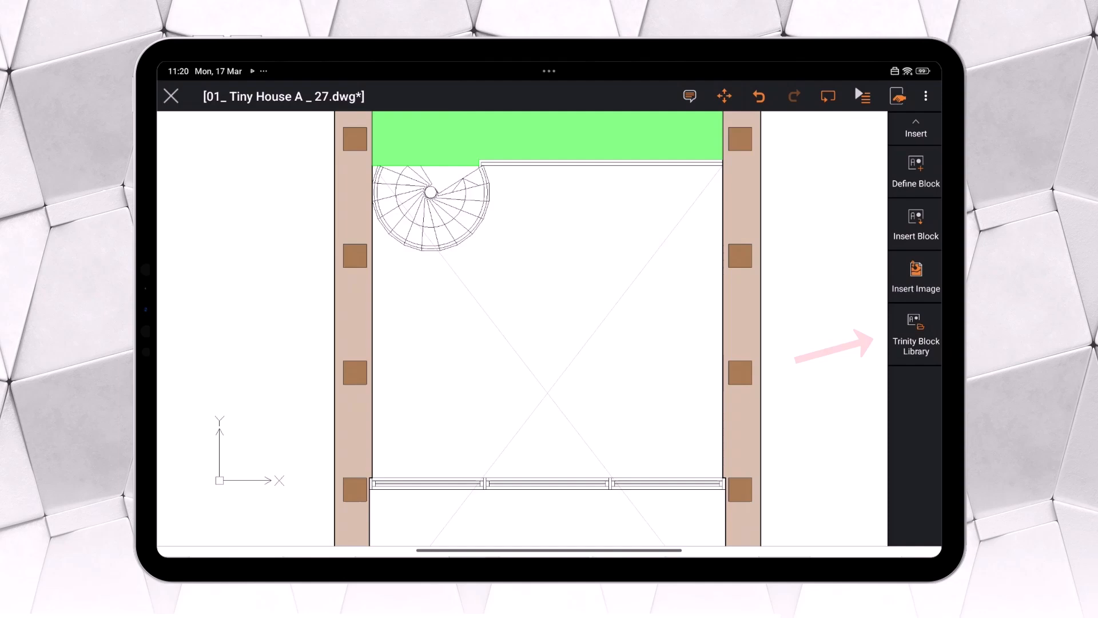
left_click(915, 335)
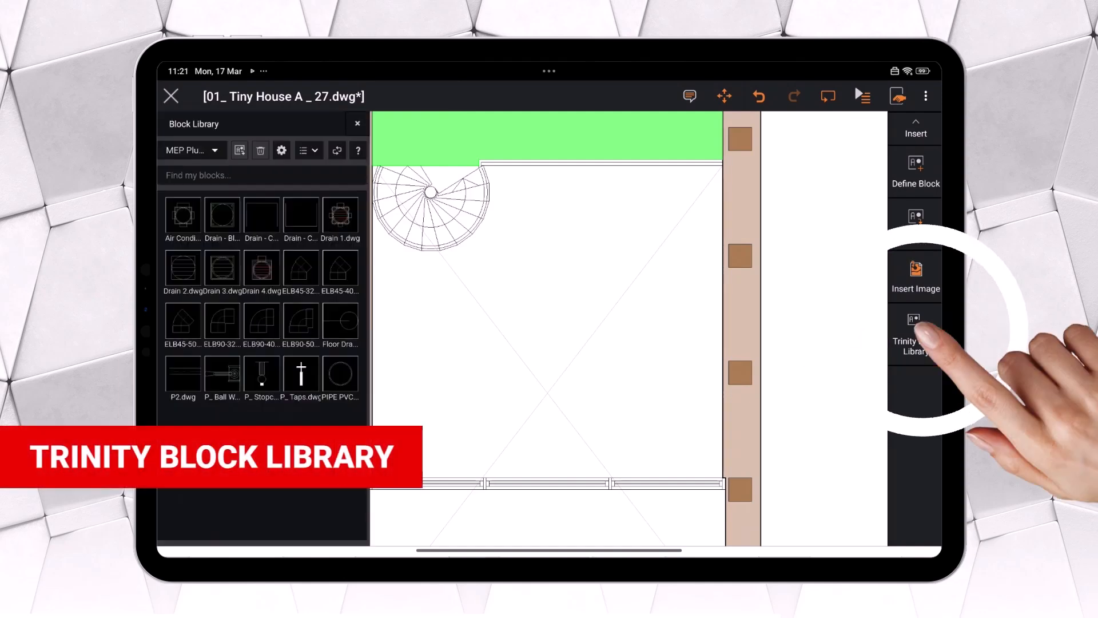
left_click(187, 150)
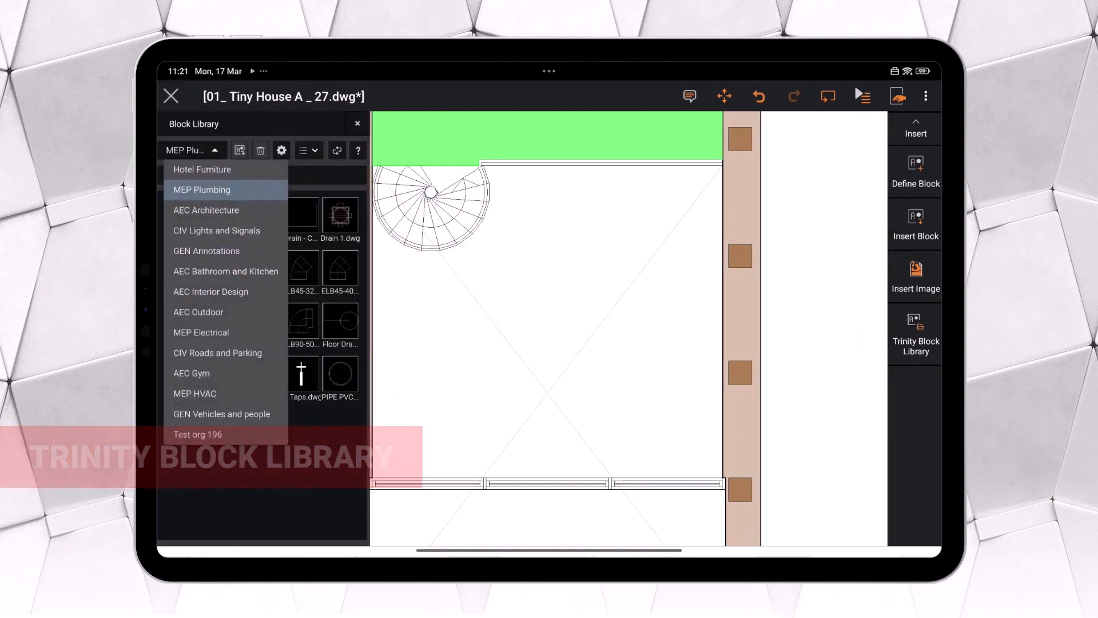
left_click(211, 292)
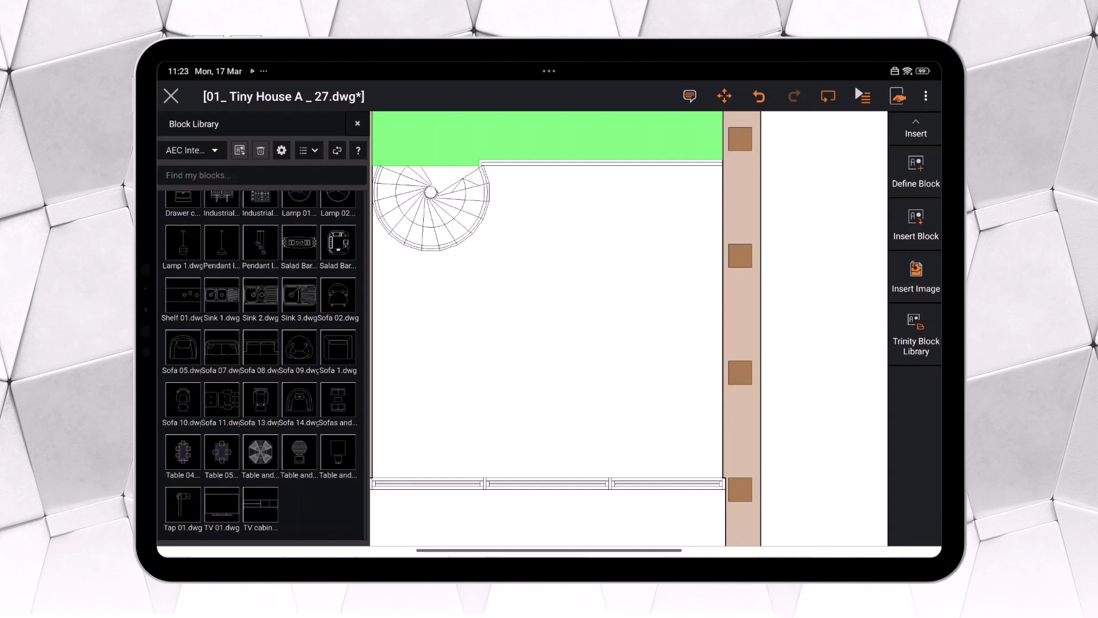
left_click(299, 400)
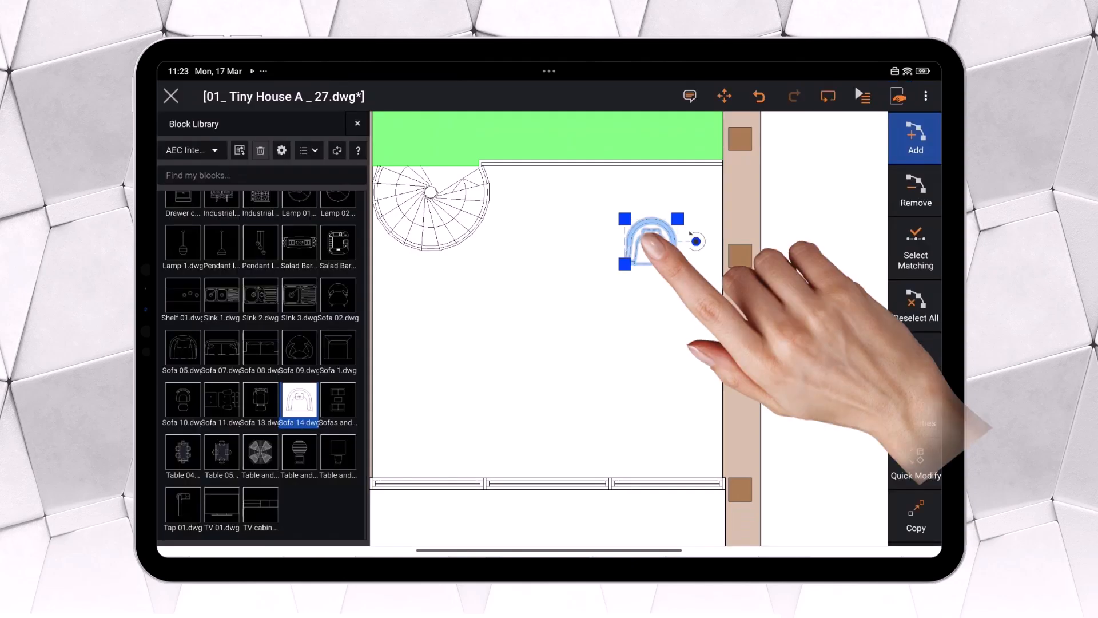
left_click(651, 242)
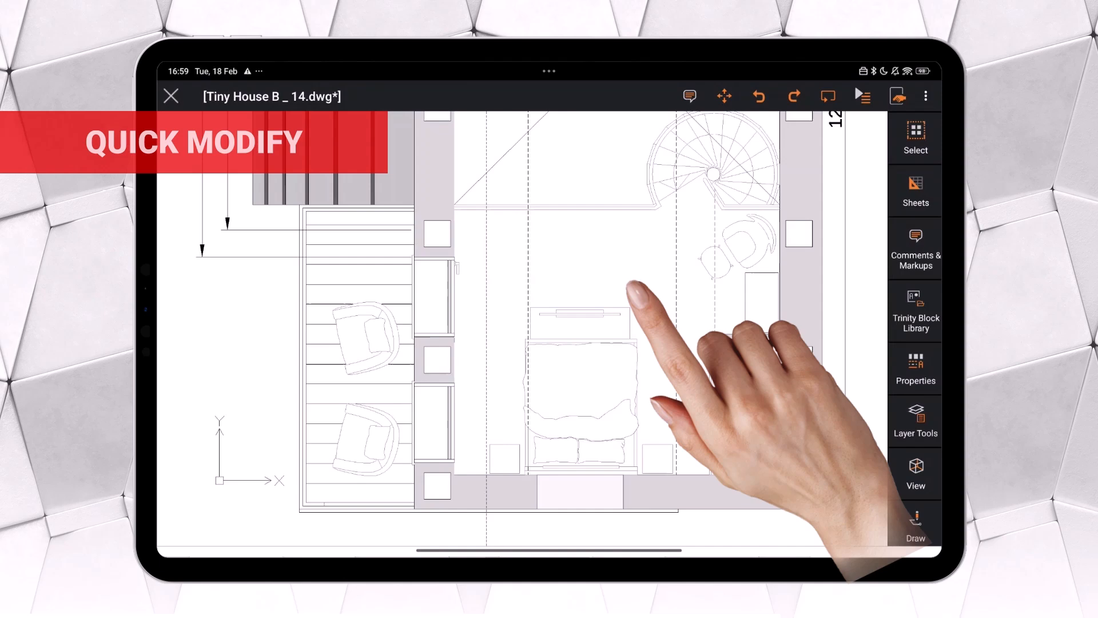
- Quick-modify the rectangle above the bed, moving it toward the top wall and rotating it
left_click(580, 308)
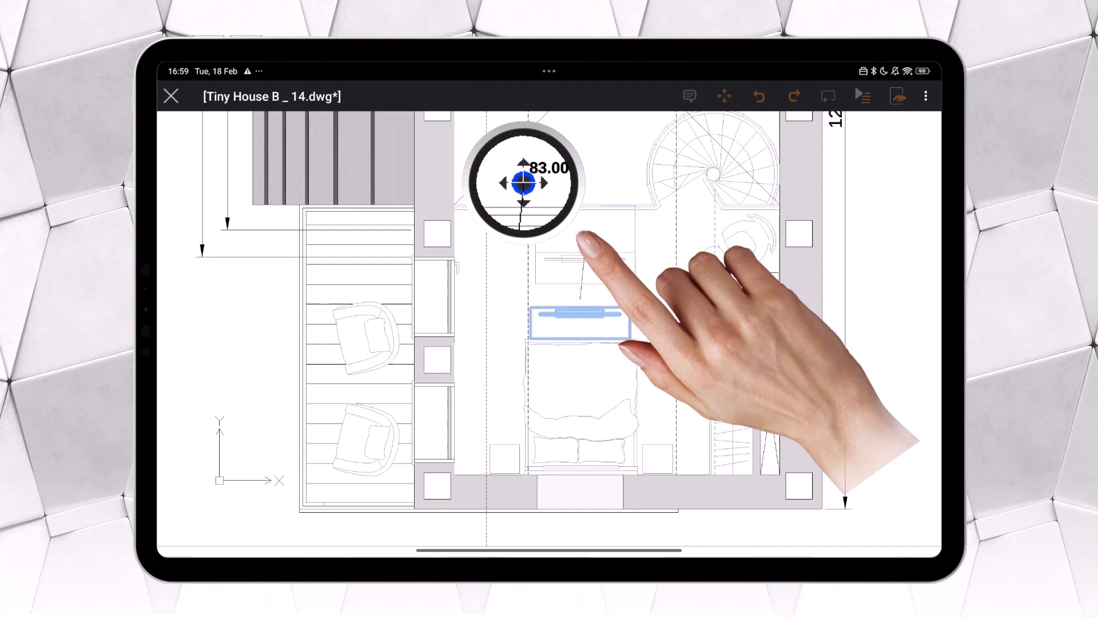
left_click(578, 322)
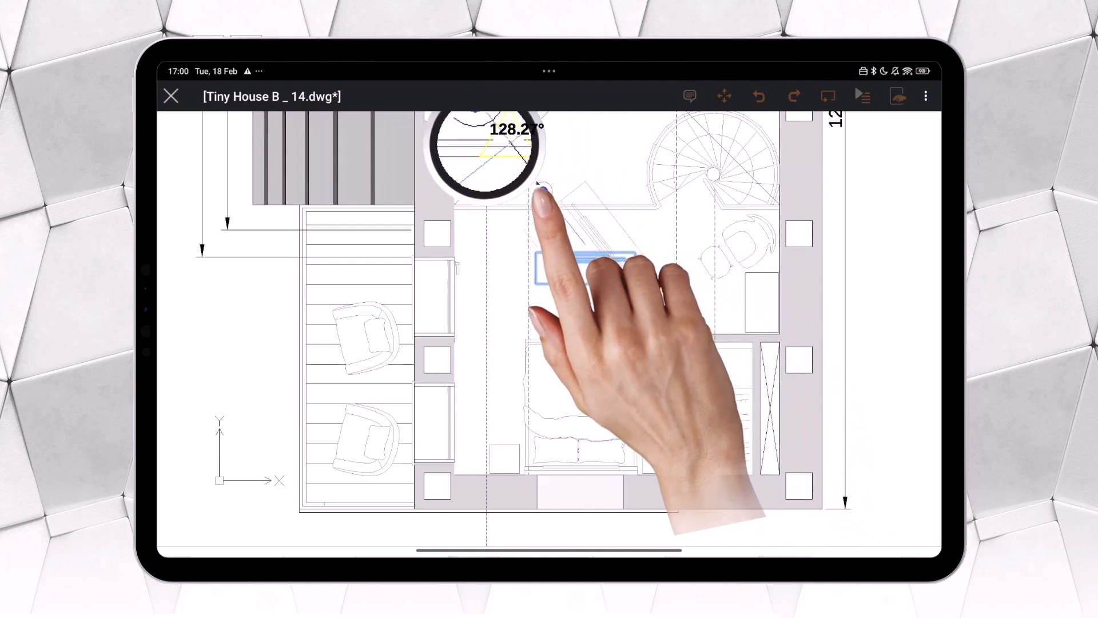
left_click(581, 268)
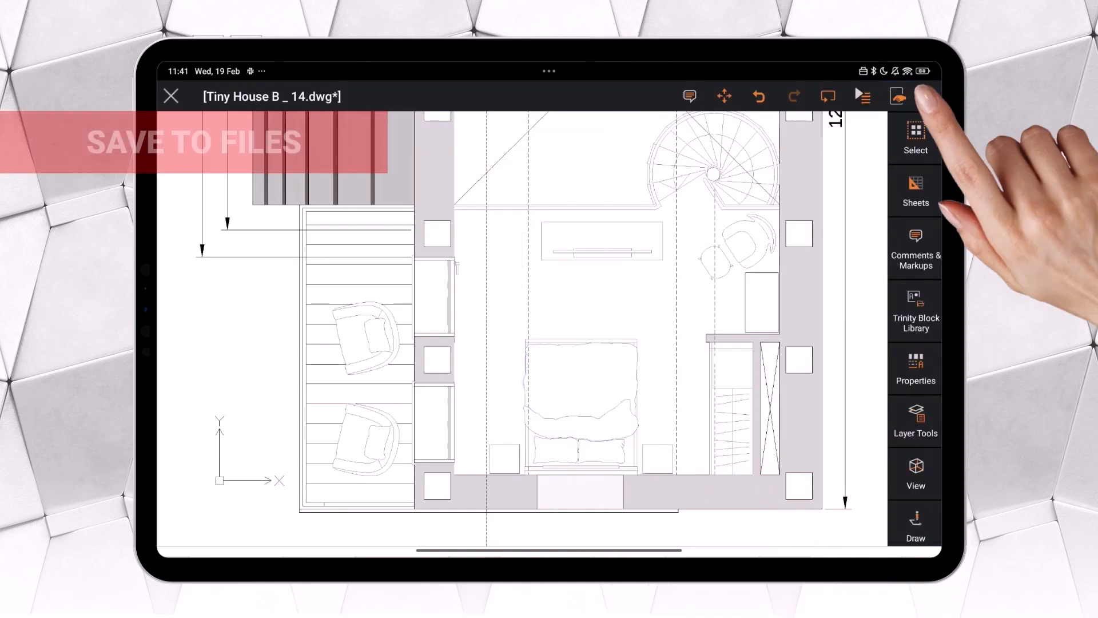
- Save Tiny House B _ 14.dwg to the device's My drawings folder via Save to Files
left_click(926, 96)
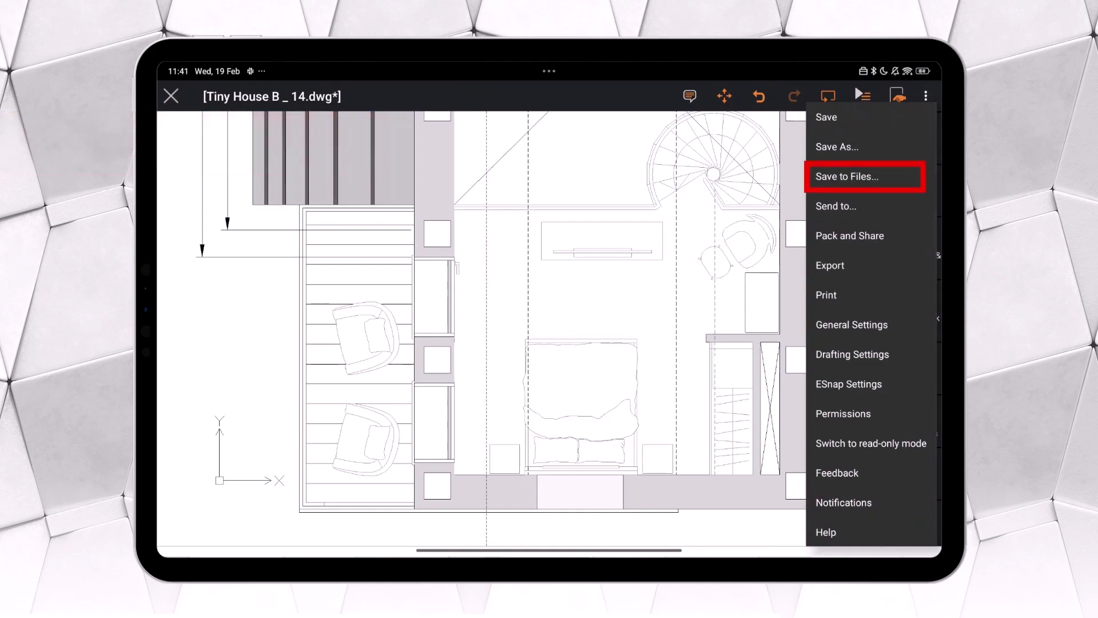
left_click(848, 176)
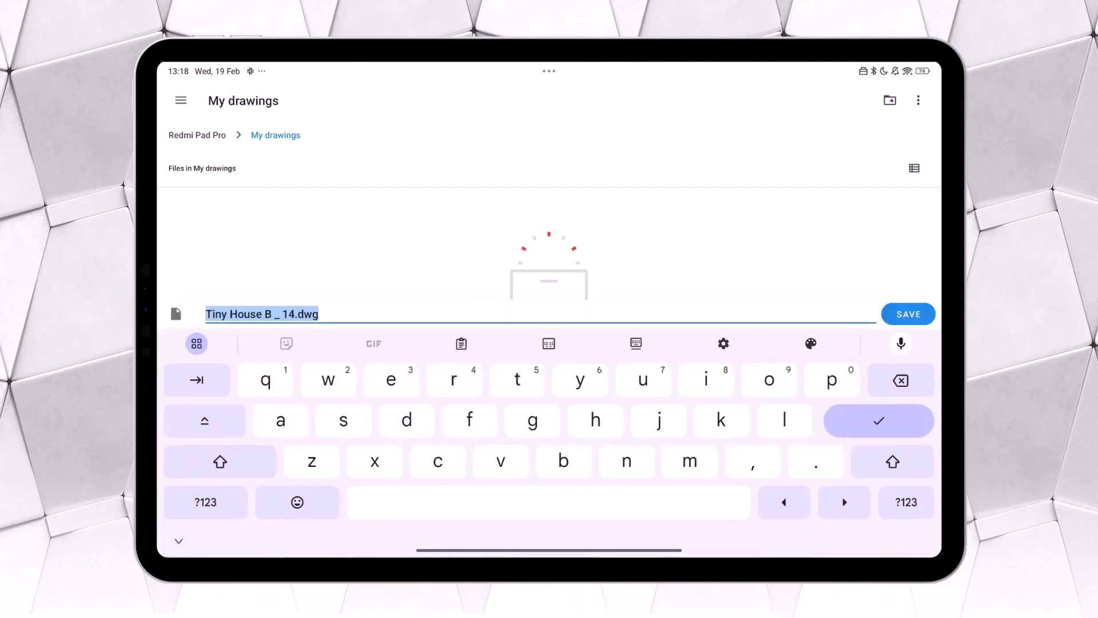
left_click(907, 313)
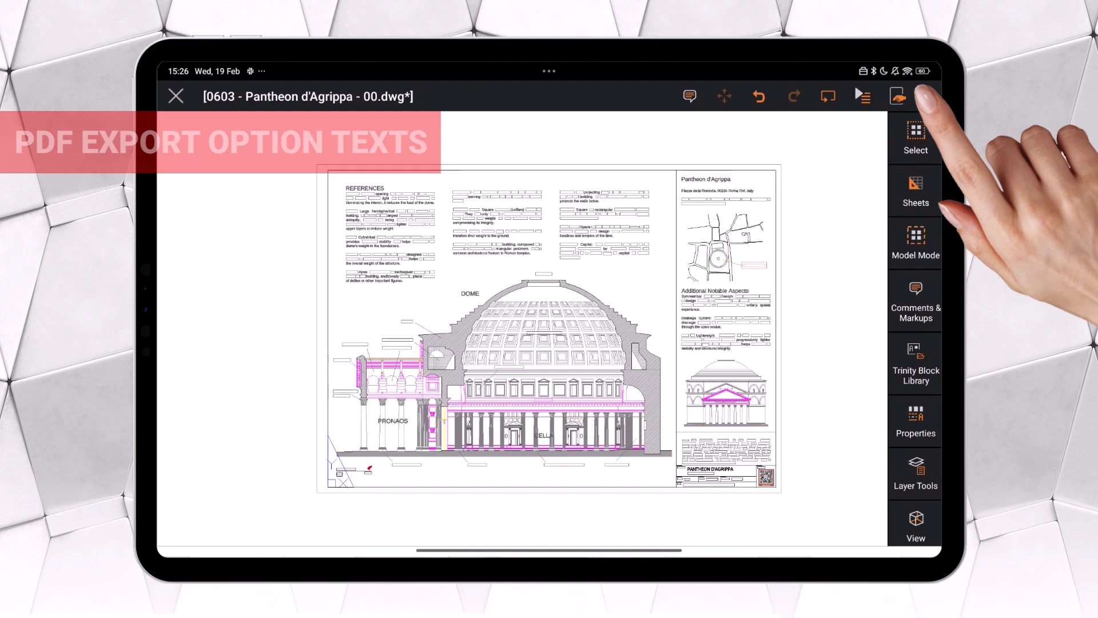
- Export the Pantheon drawing as PDF with TrueType and SHX texts converted to geometry
left_click(926, 96)
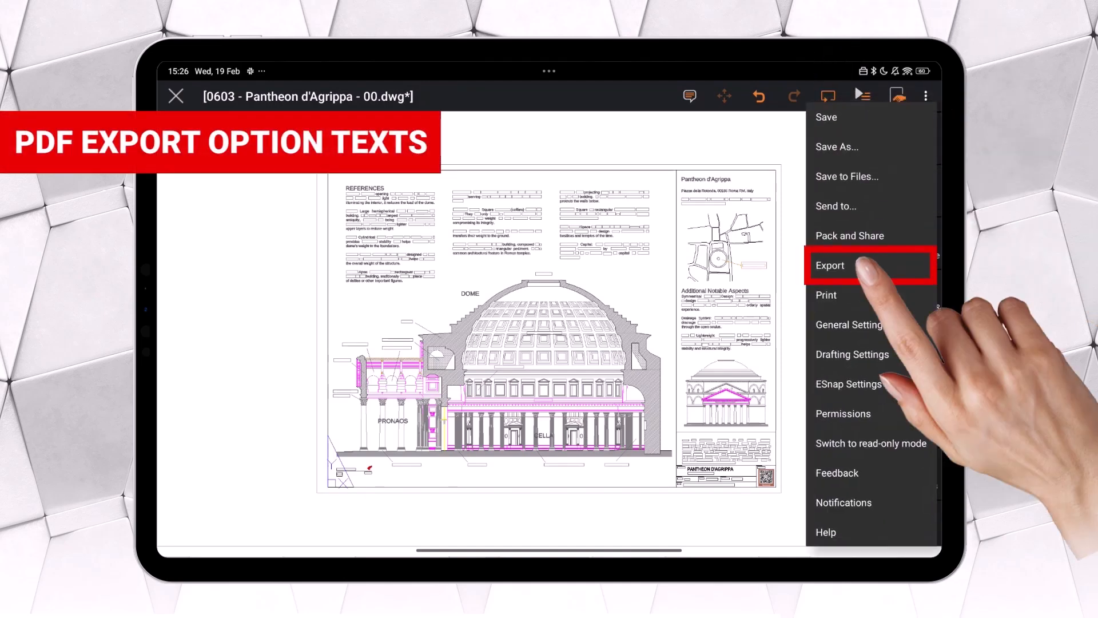
left_click(831, 264)
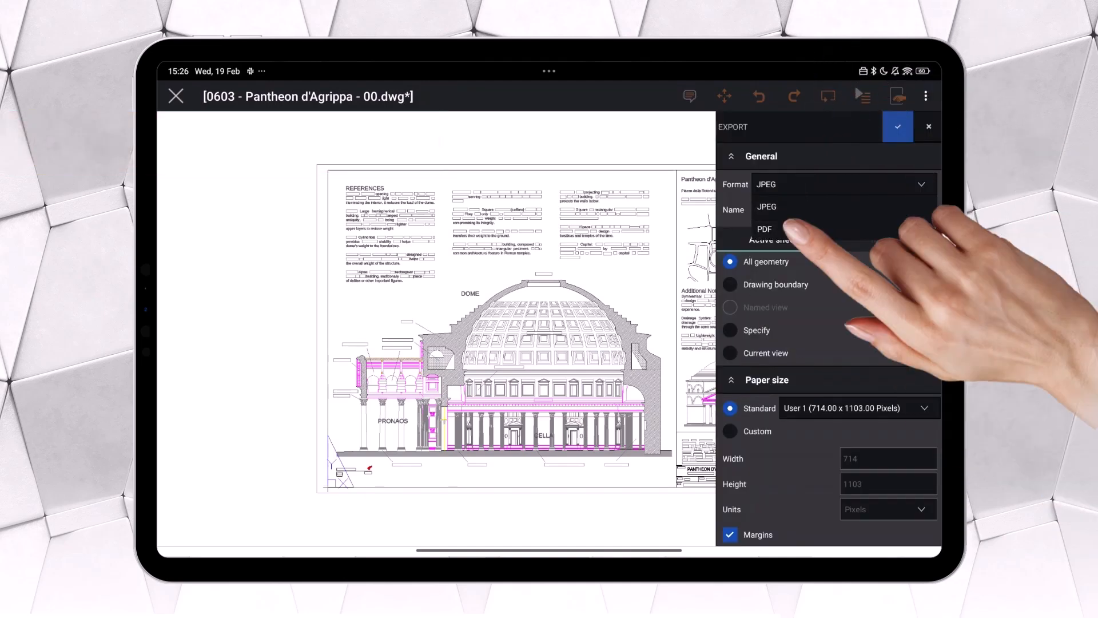
left_click(765, 229)
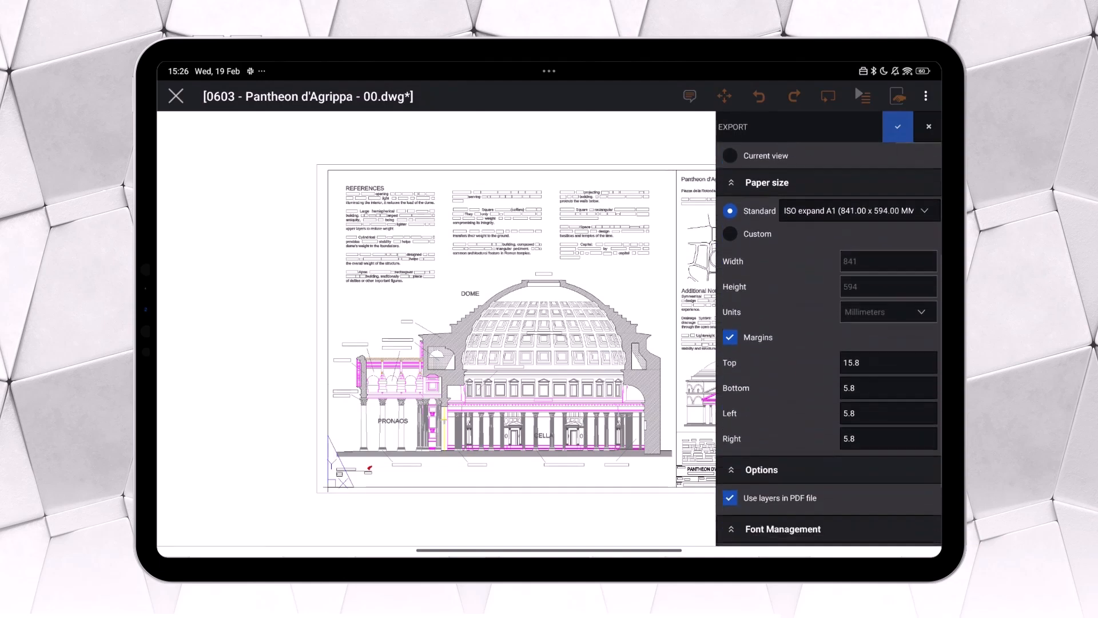
scroll("down", 3)
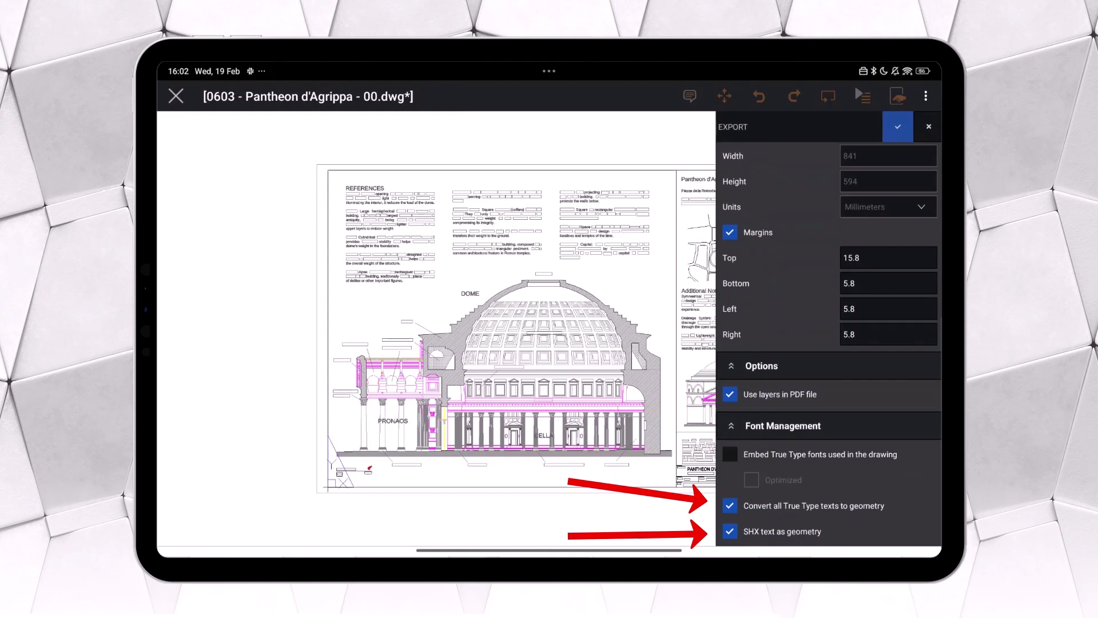
left_click(899, 127)
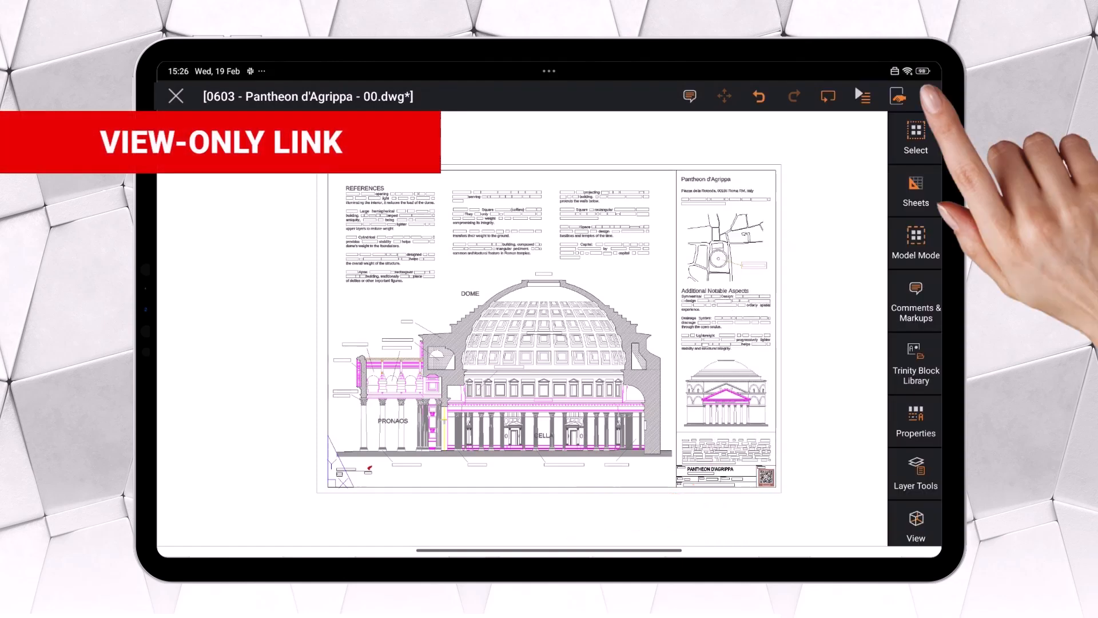
- Enable the view-only share link in the Pantheon drawing's Permissions
left_click(926, 96)
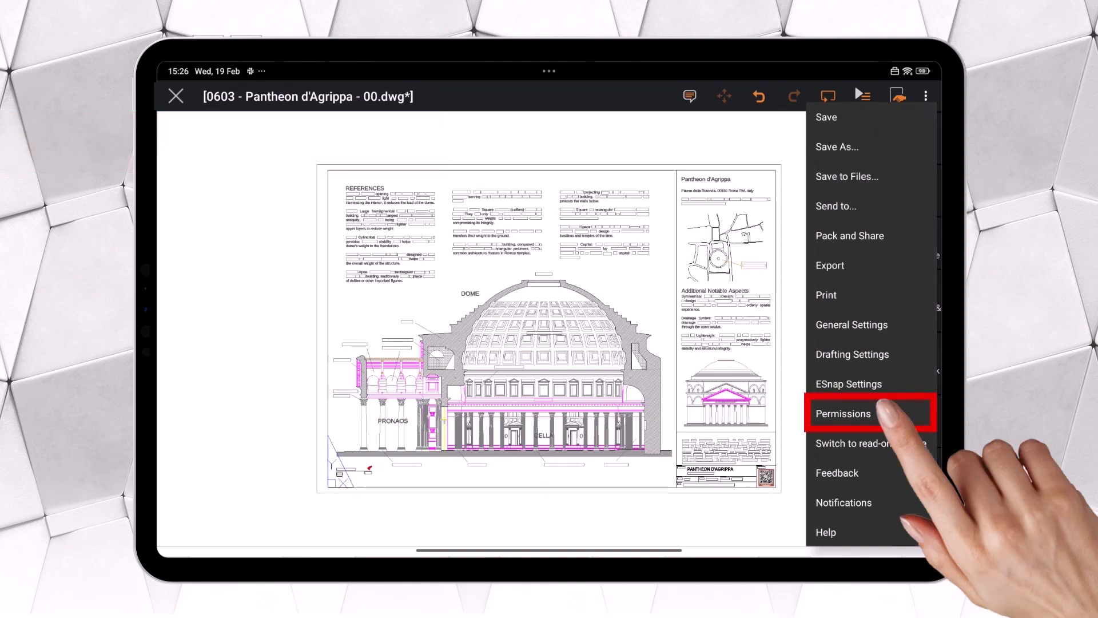
left_click(844, 413)
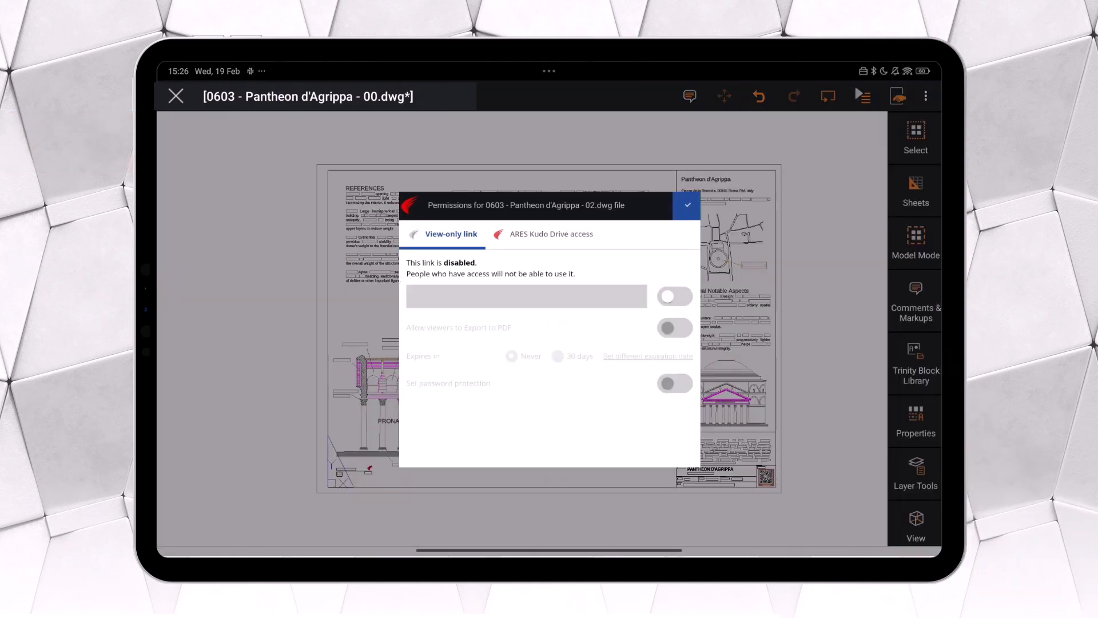
left_click(674, 296)
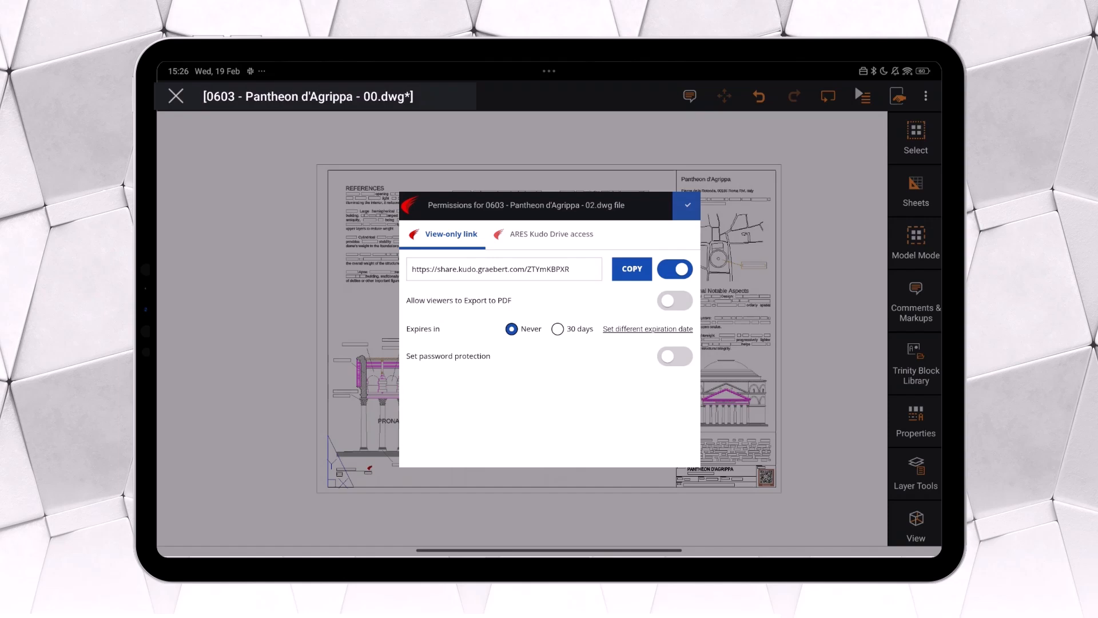